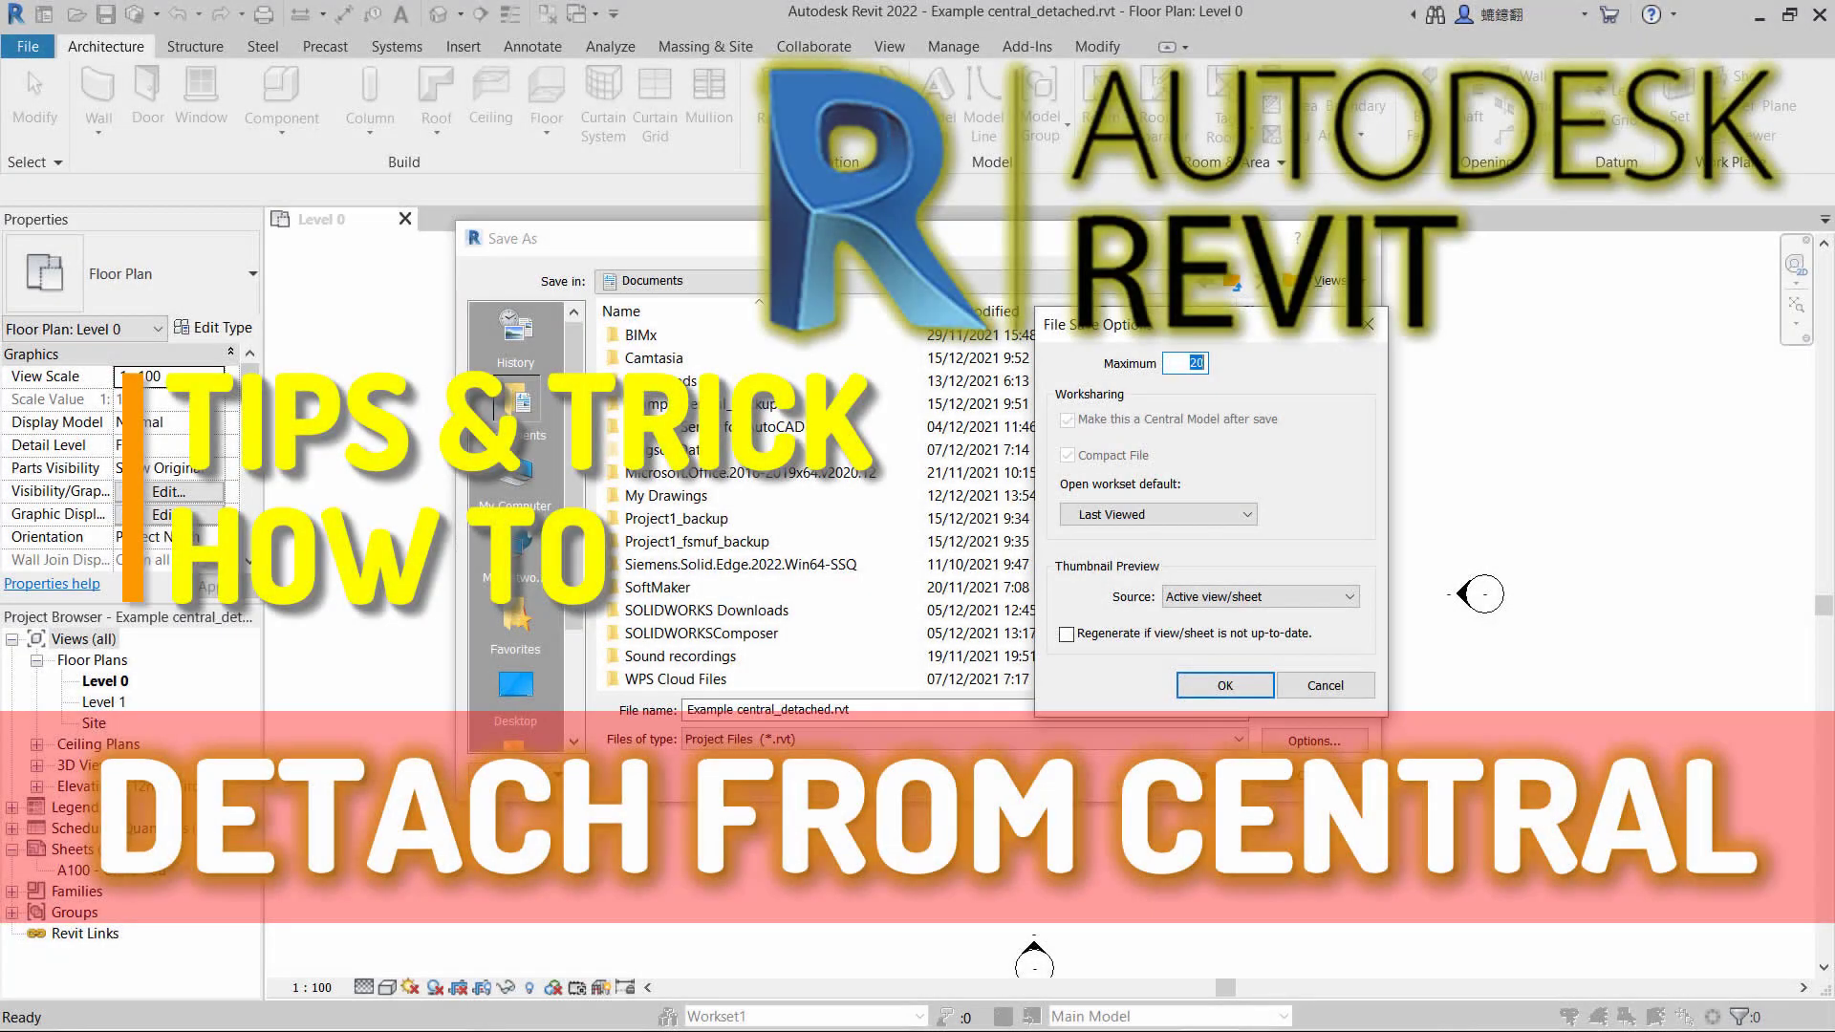
- Create a new blank project, Project5, with the default template
click(1222, 684)
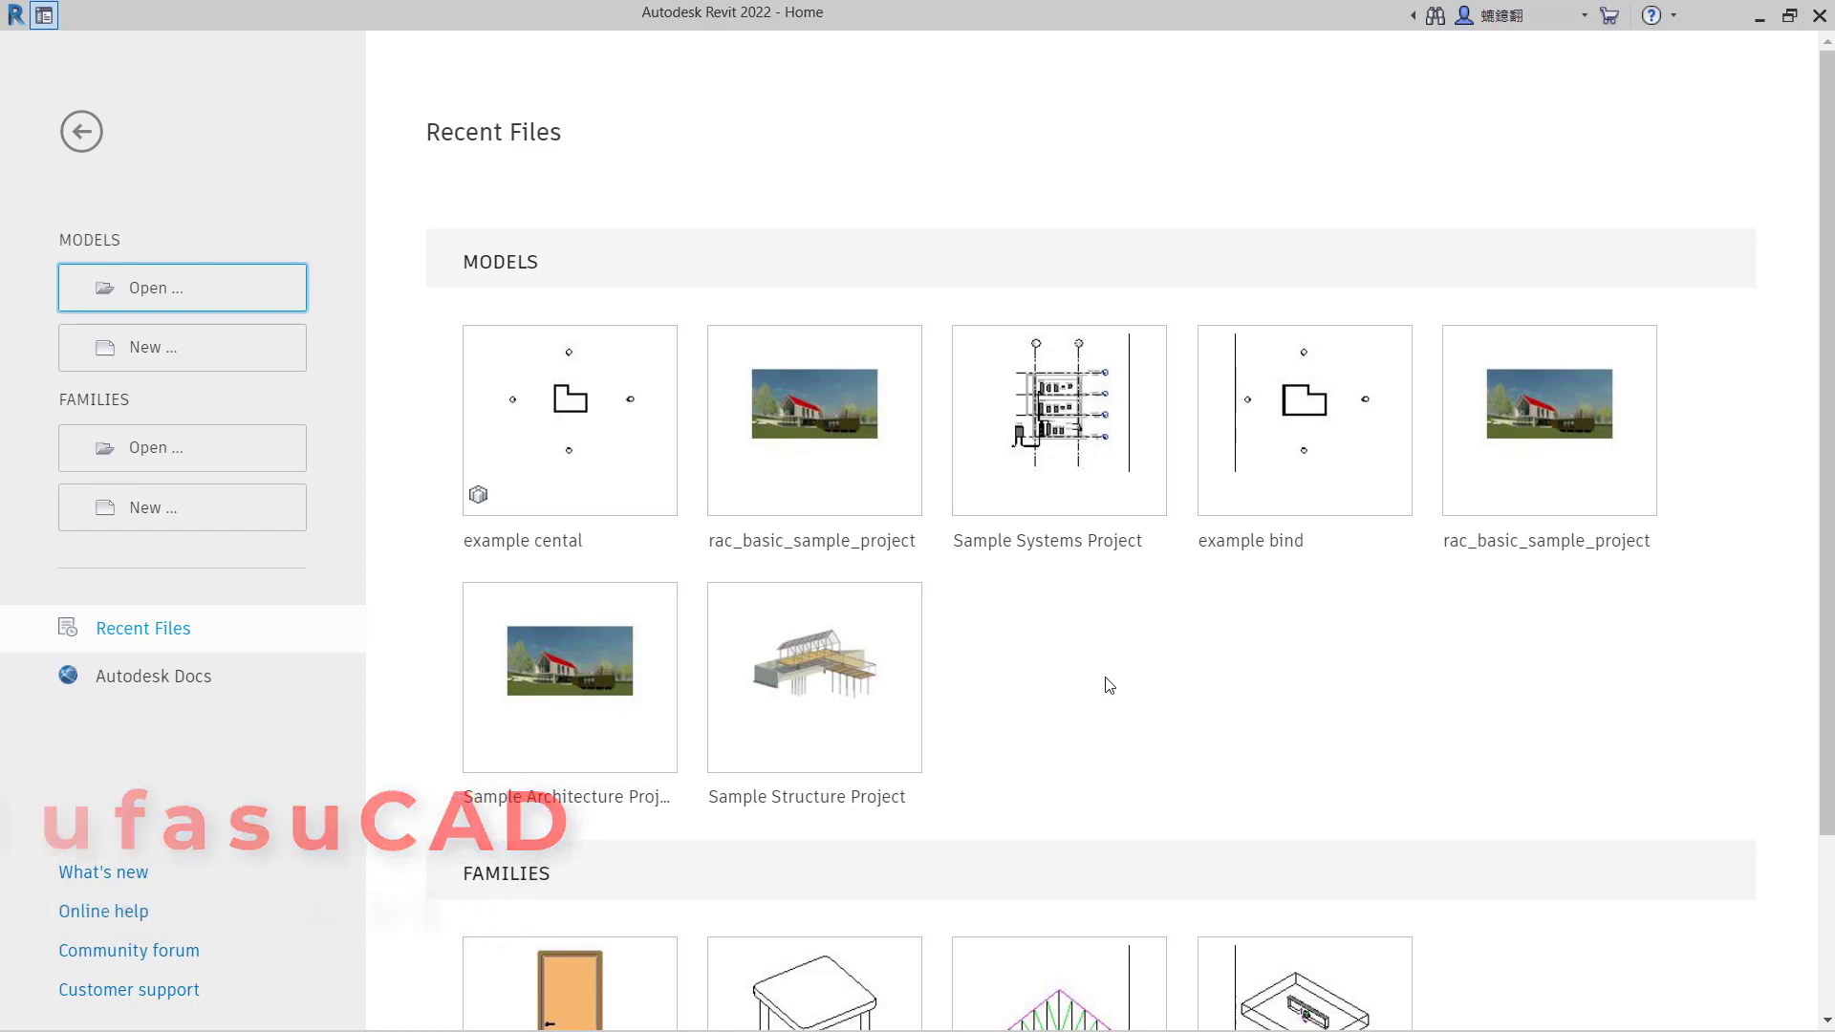
mouse_move(224, 344)
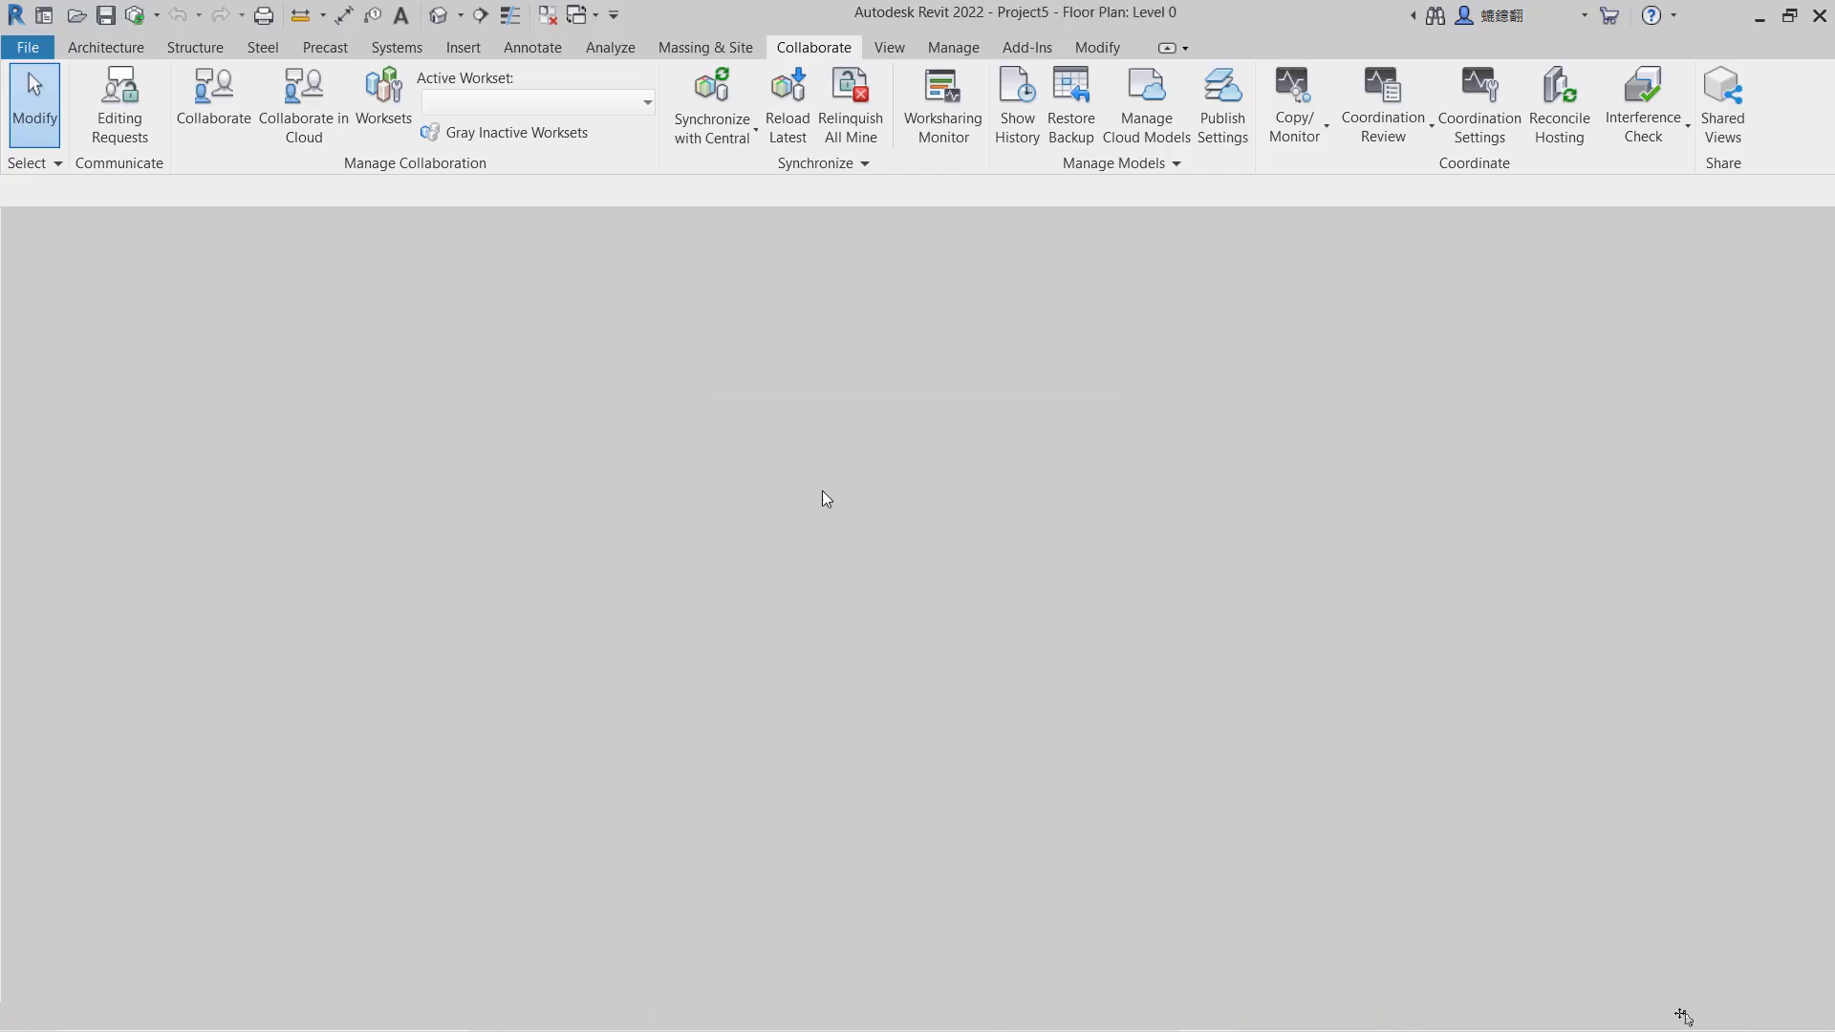
- Sketch four walls as a closed rectangle on the Level 0 plan
click(106, 47)
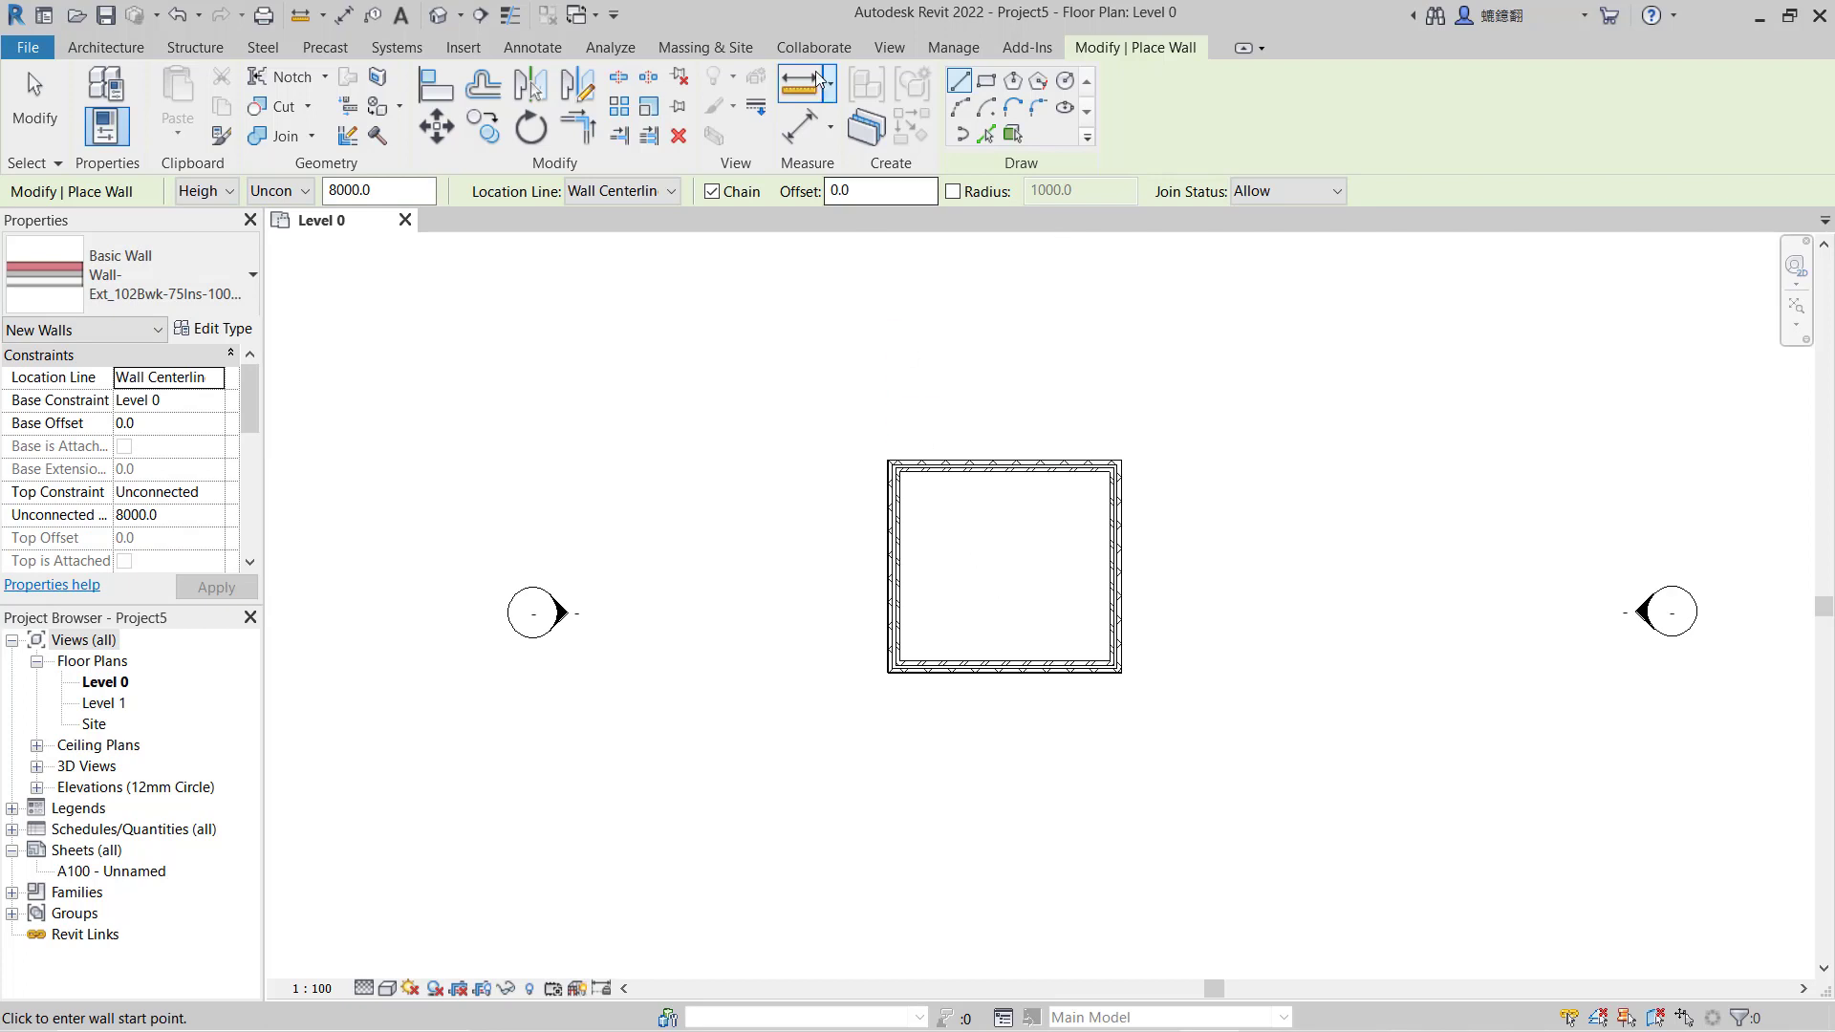
click(813, 48)
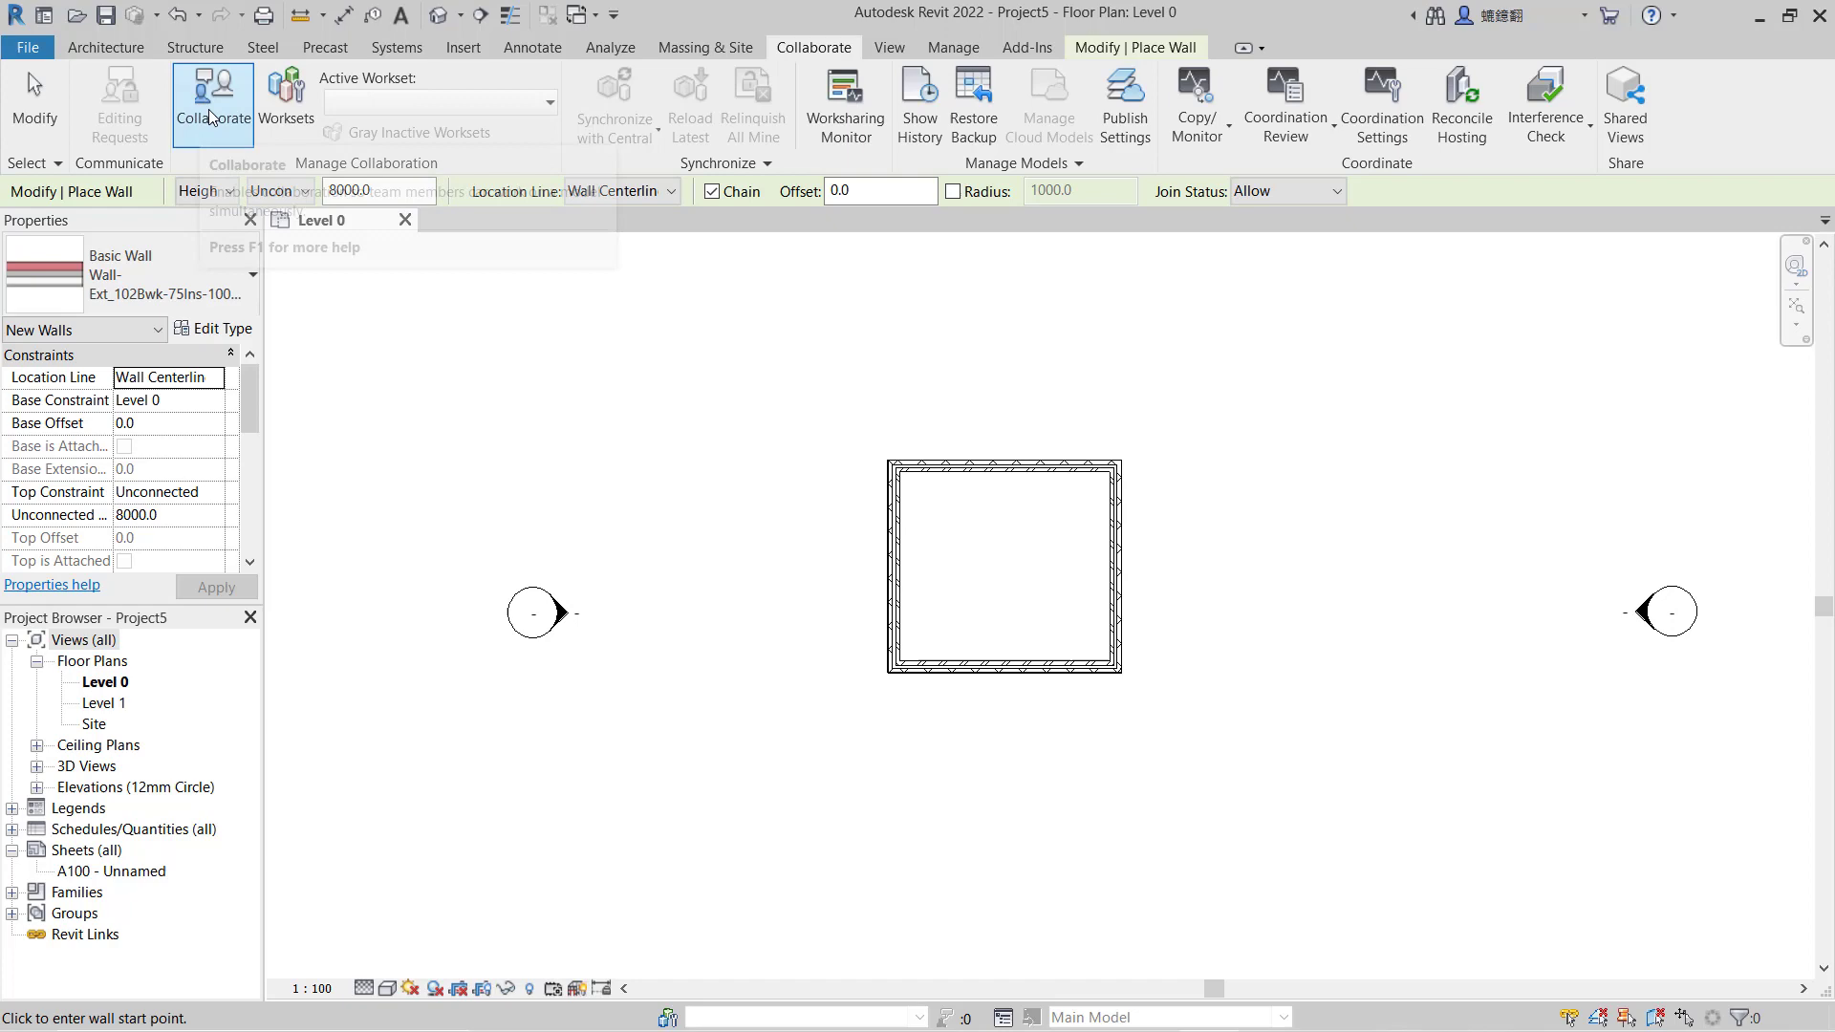
- Save the project as 'Example central.rvt' in Documents before collaborating
click(213, 103)
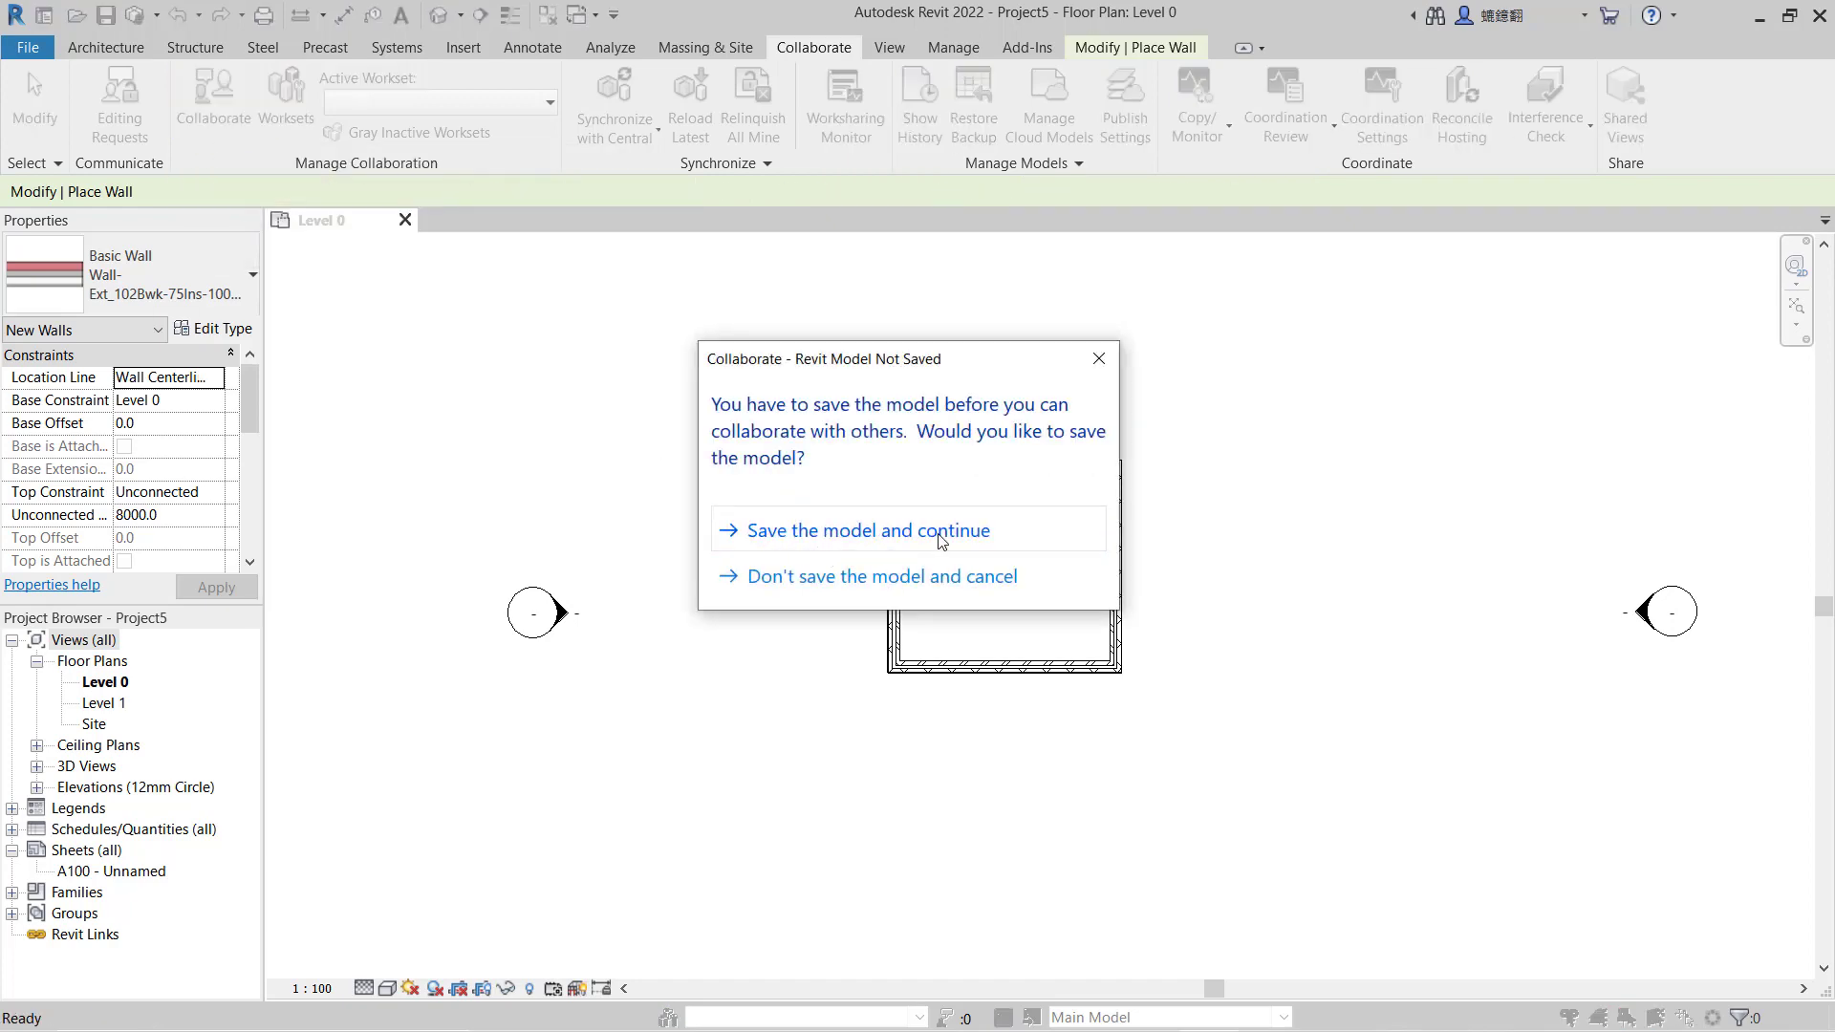
click(844, 530)
text(Example central)
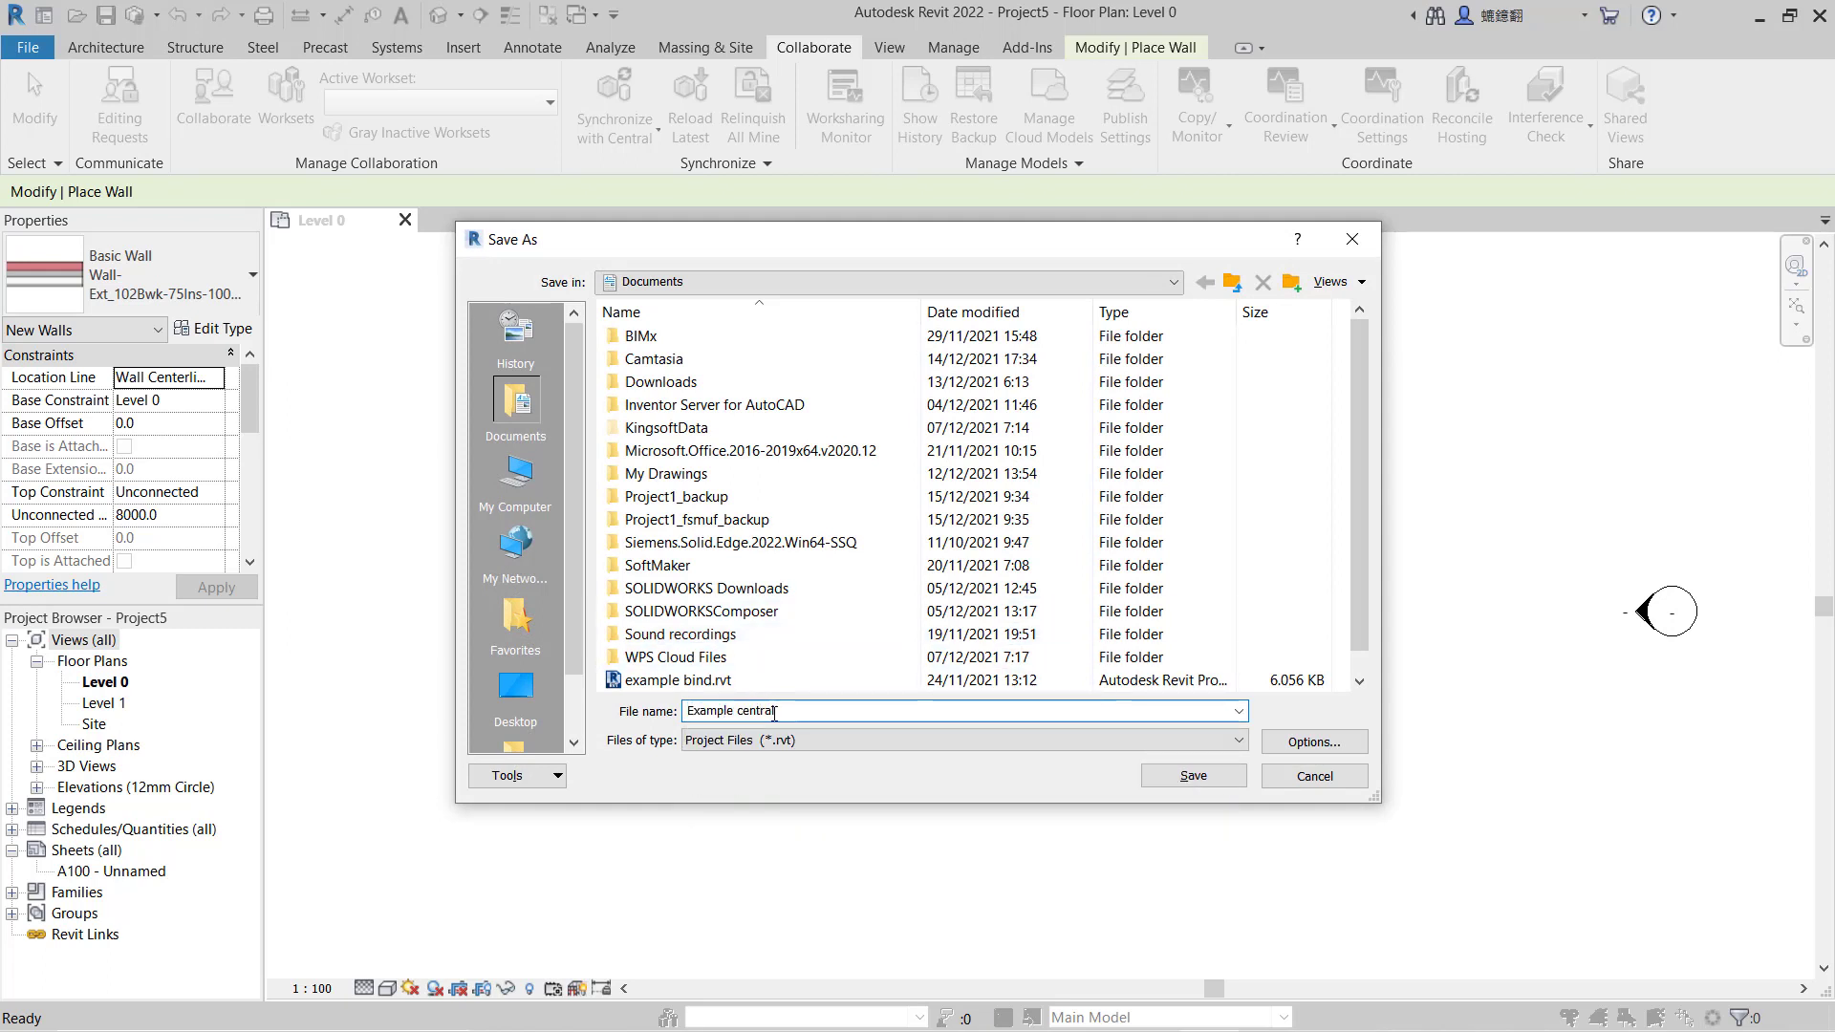
click(1313, 741)
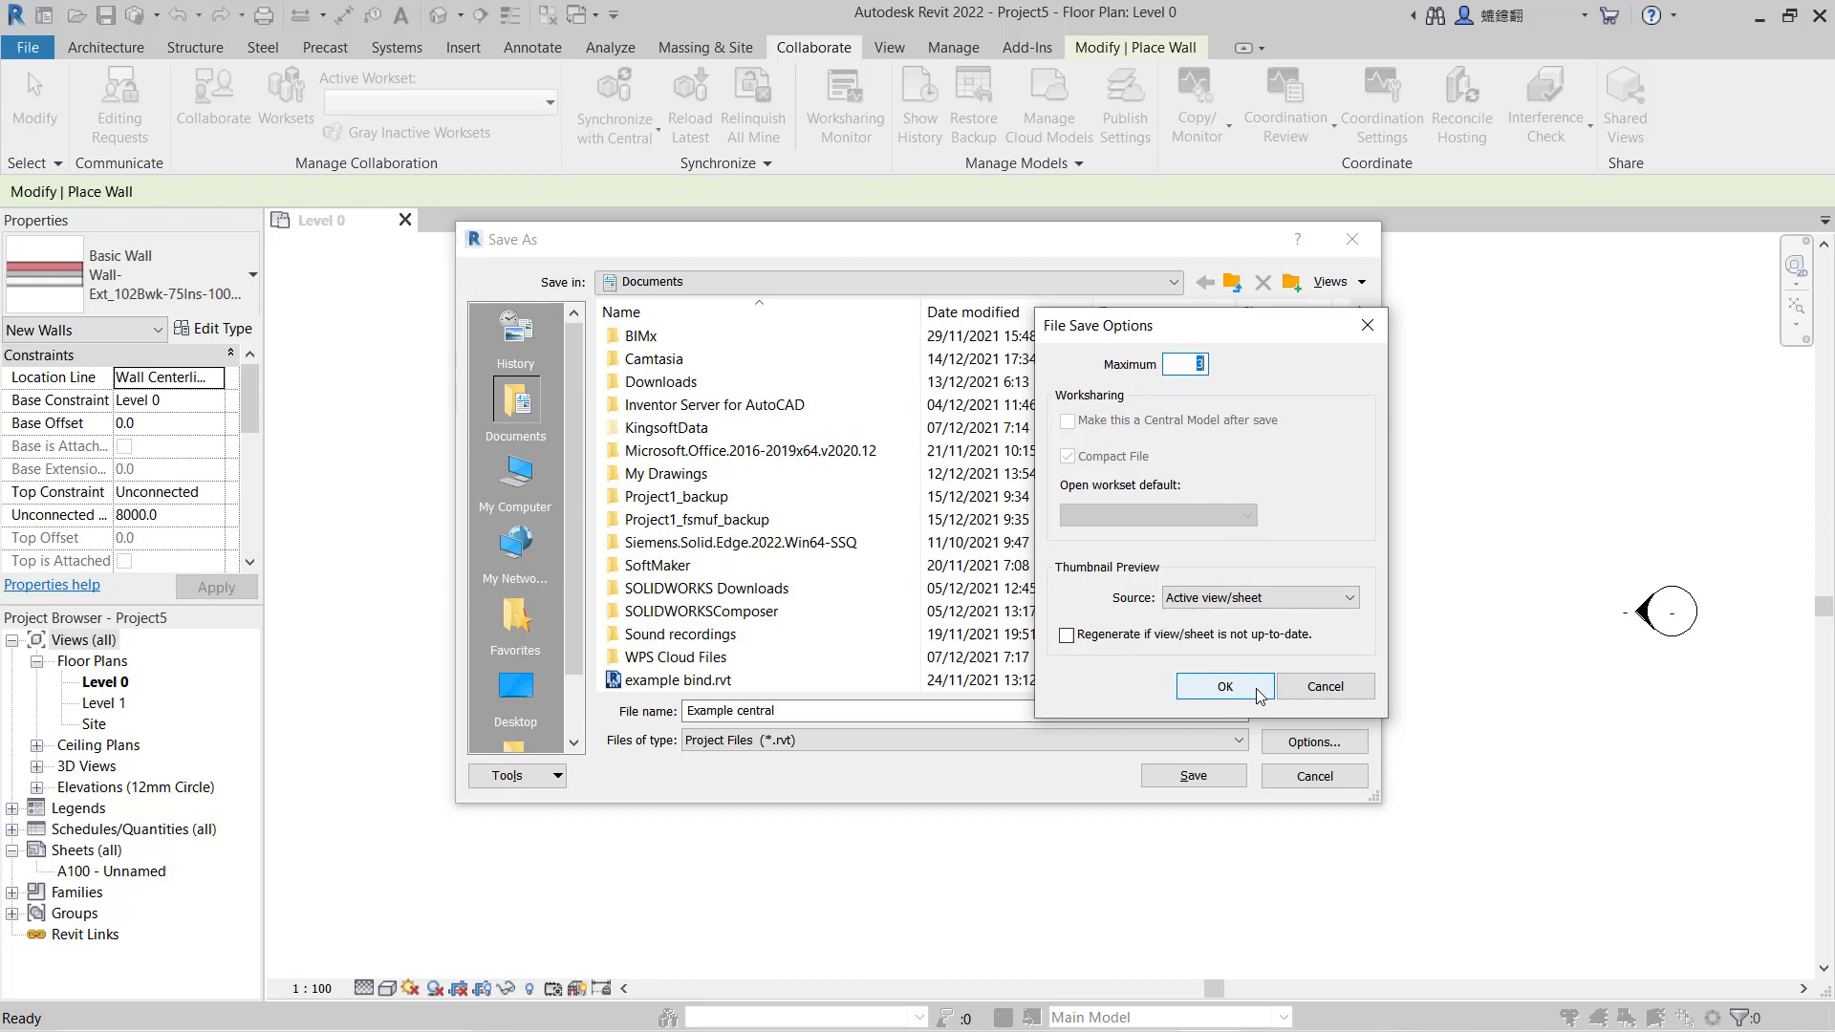
click(1225, 686)
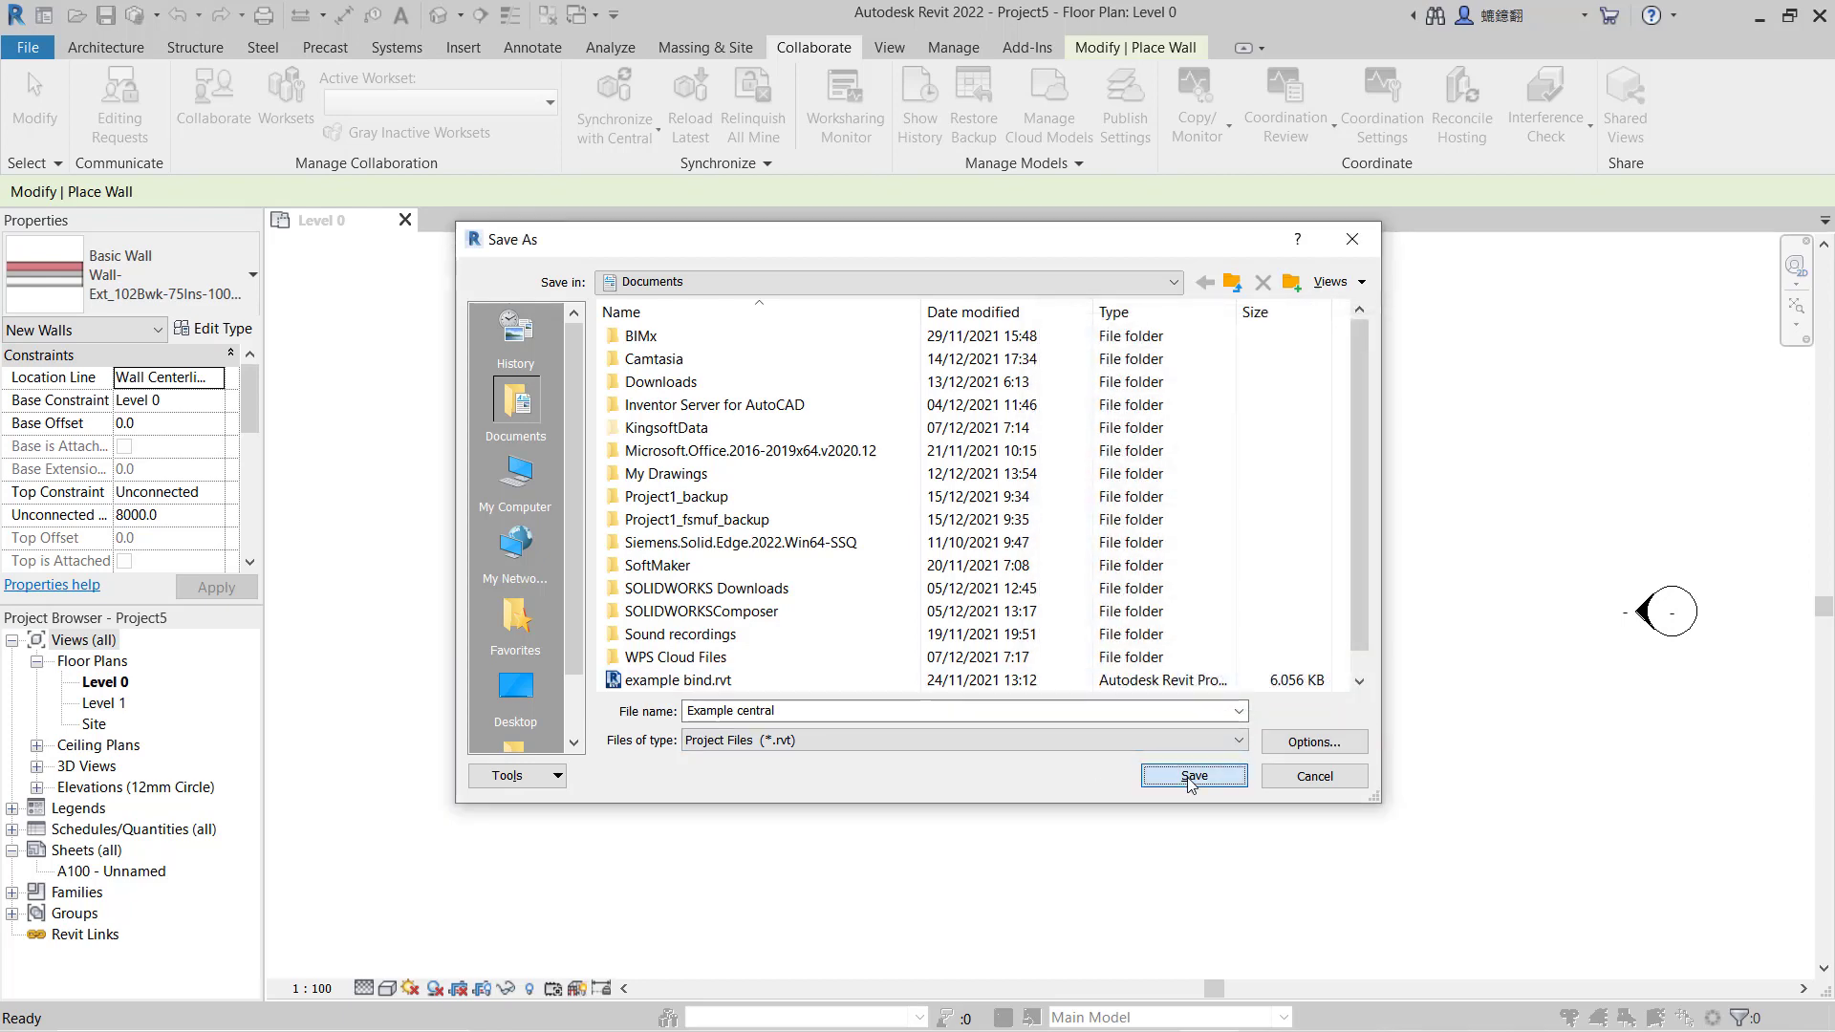
click(1193, 776)
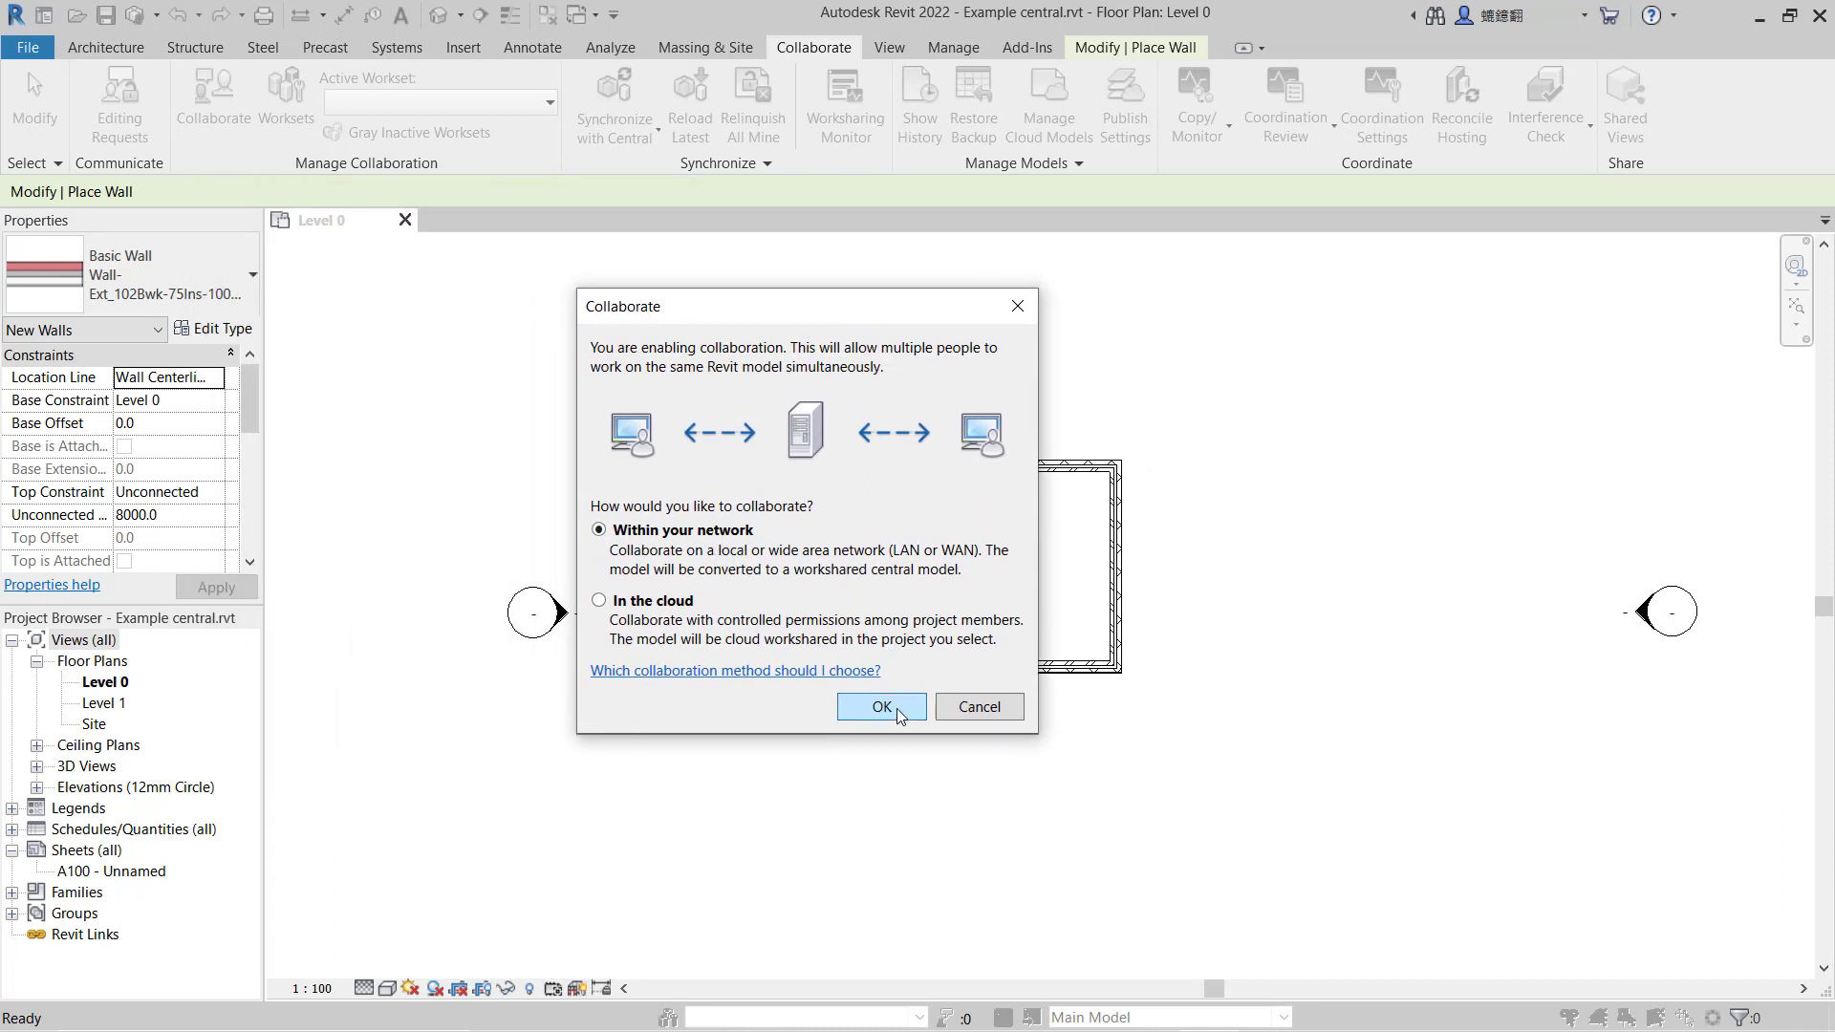
- Enable worksharing within the network, making Workset1 active
click(881, 705)
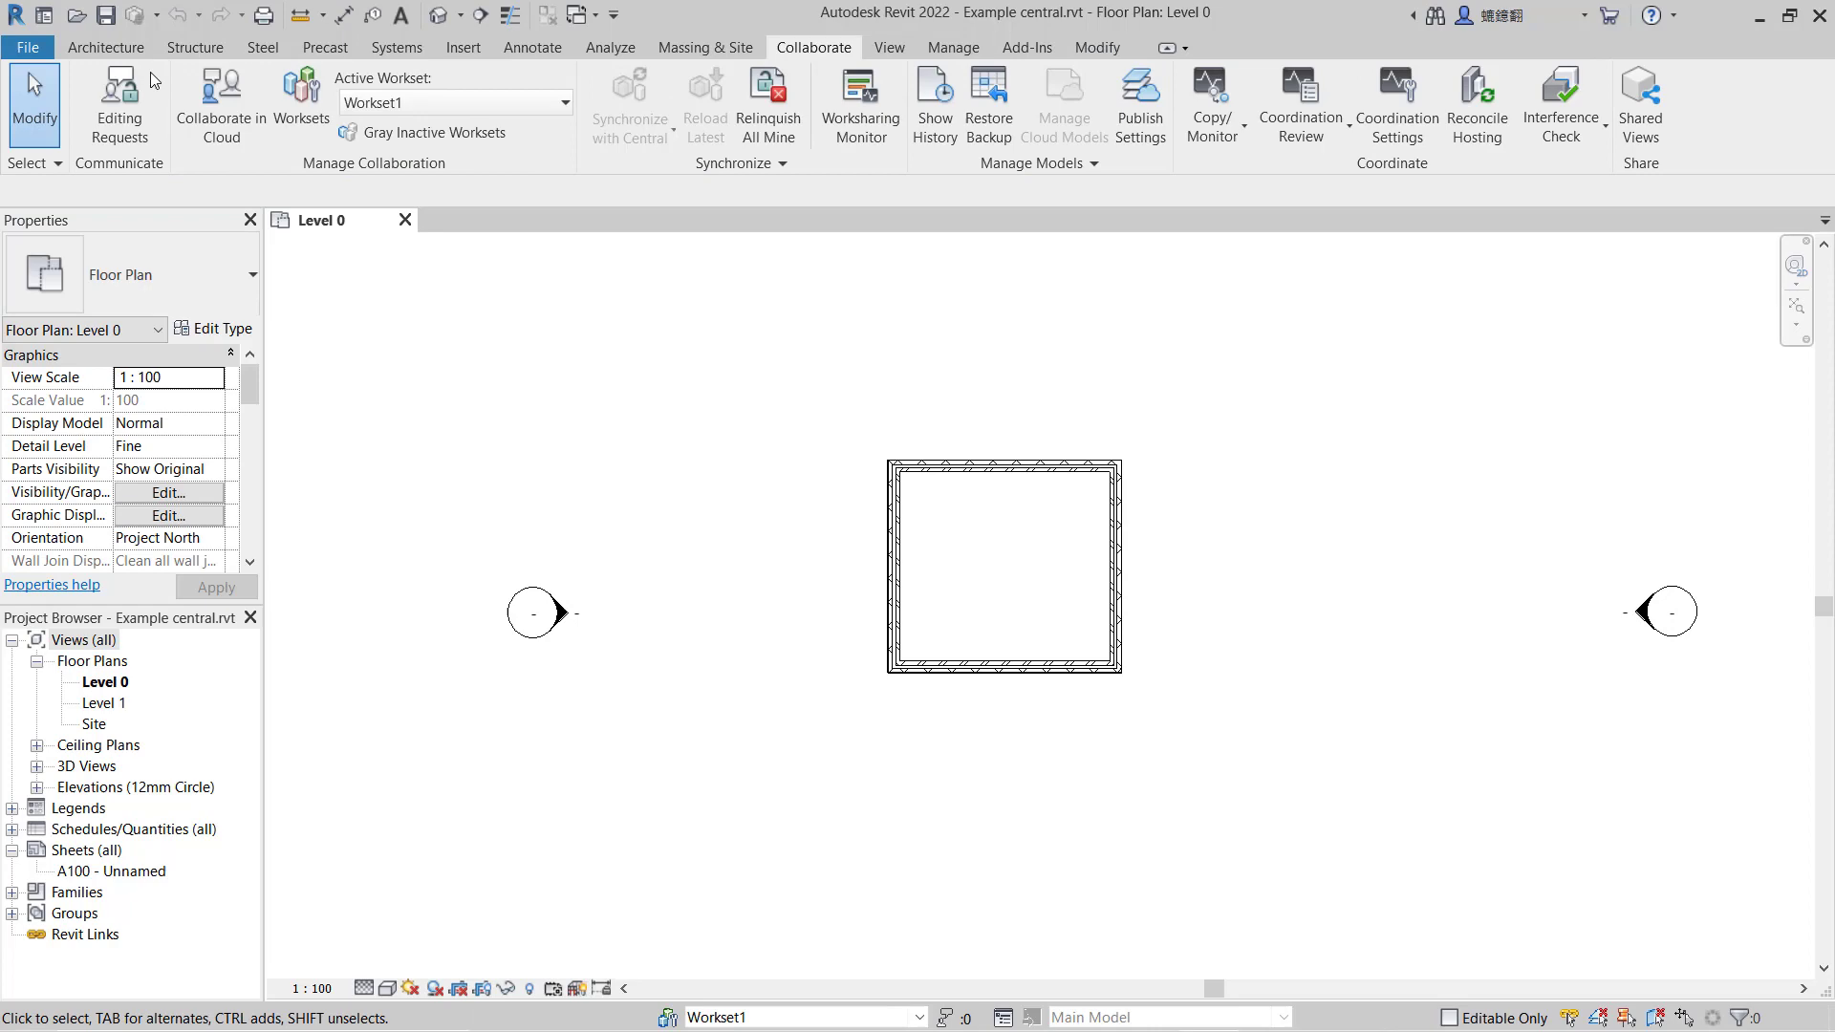
click(27, 46)
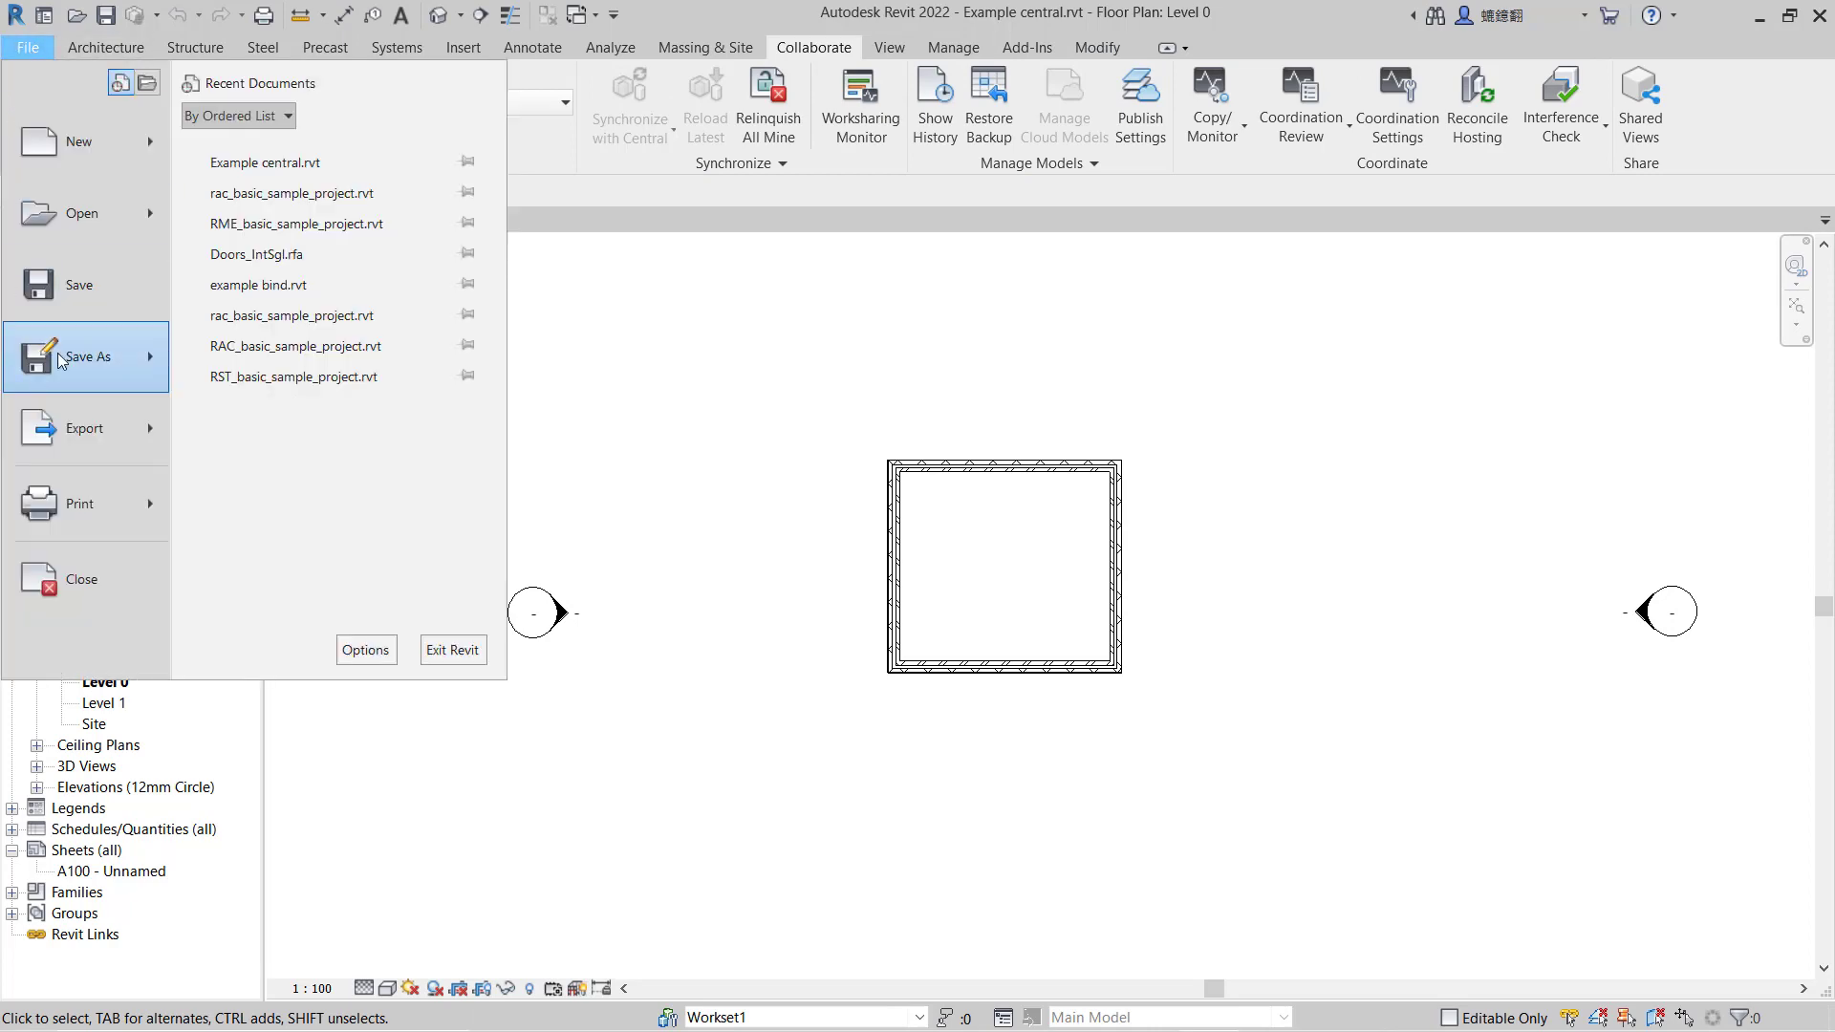
click(87, 356)
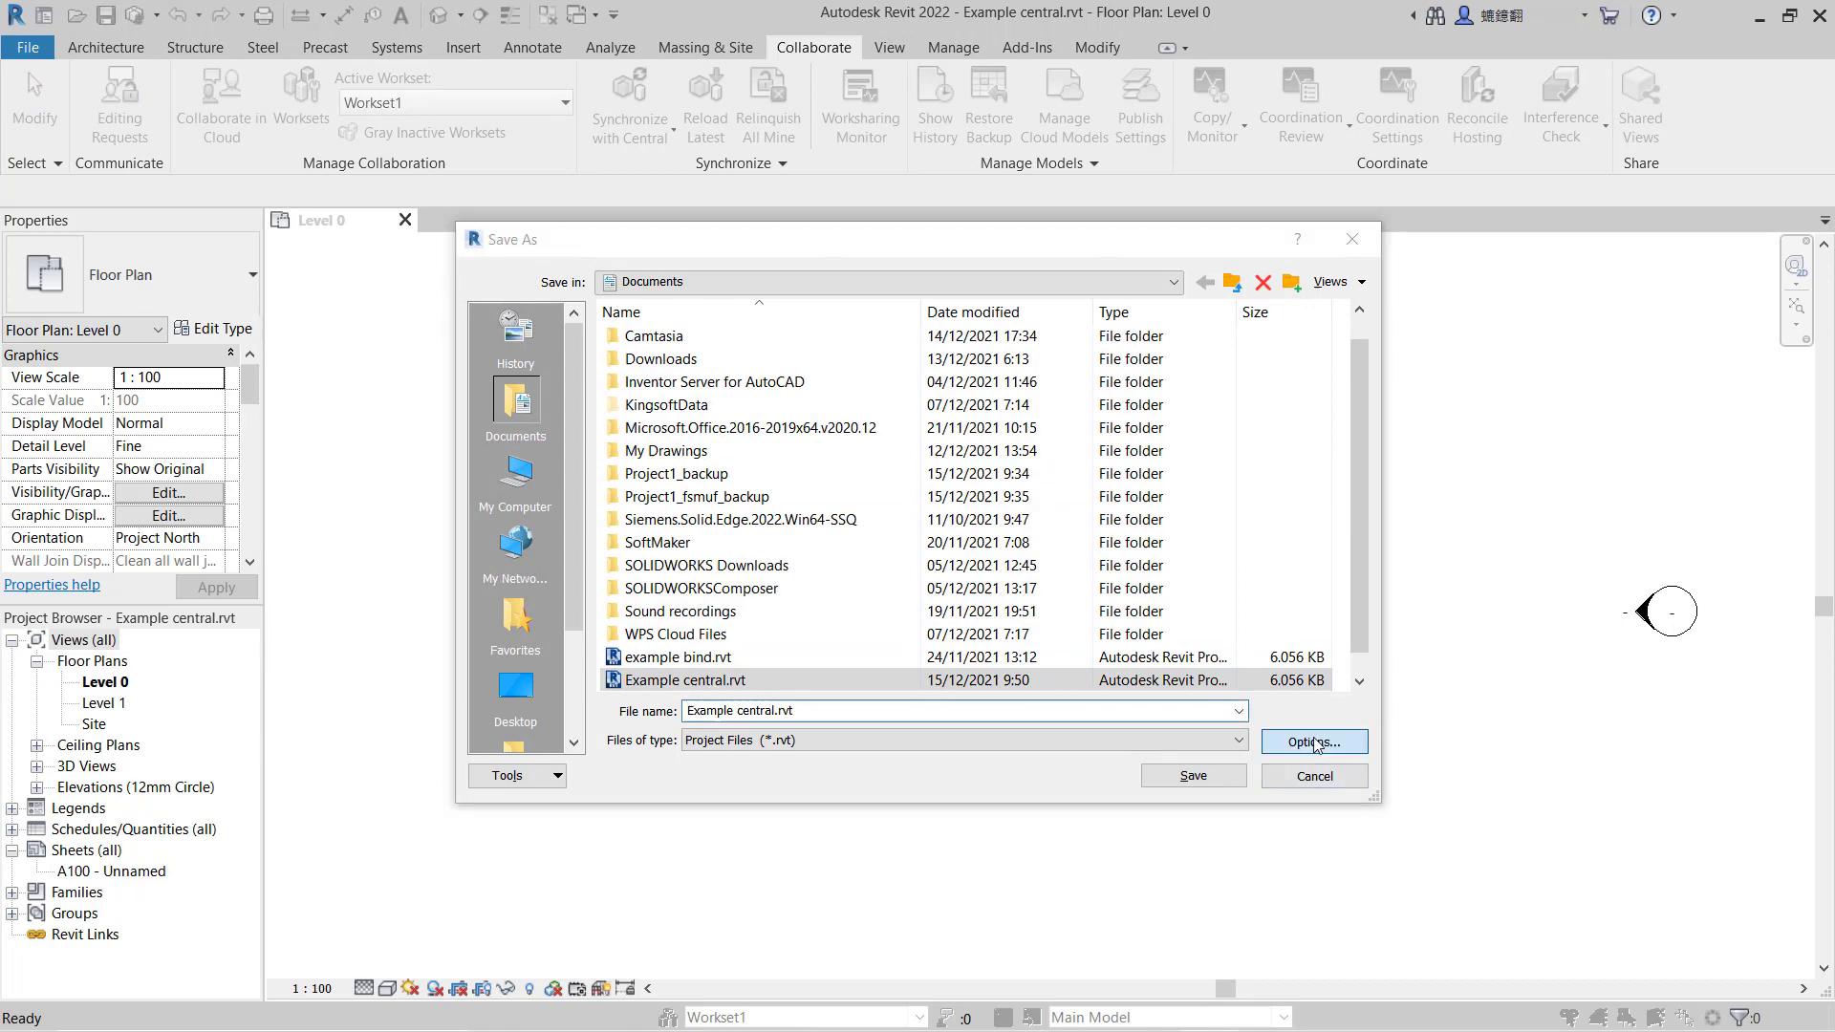
click(1314, 741)
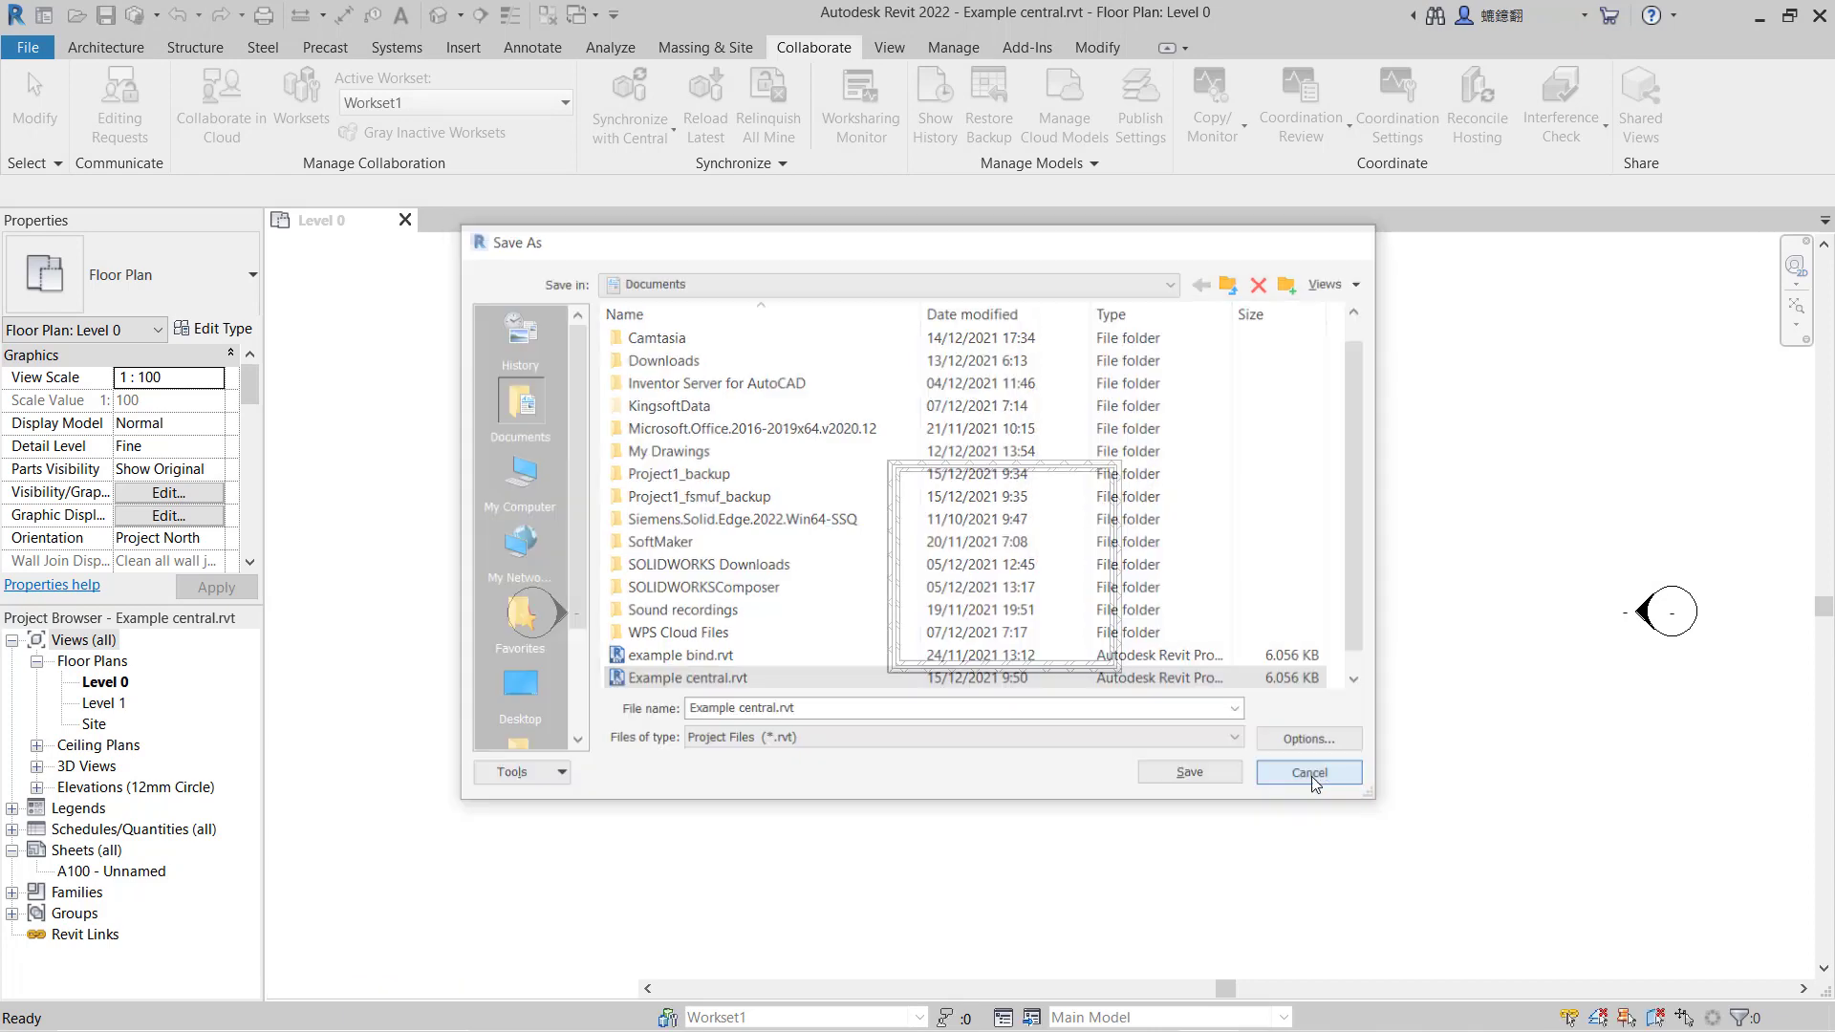
click(1307, 771)
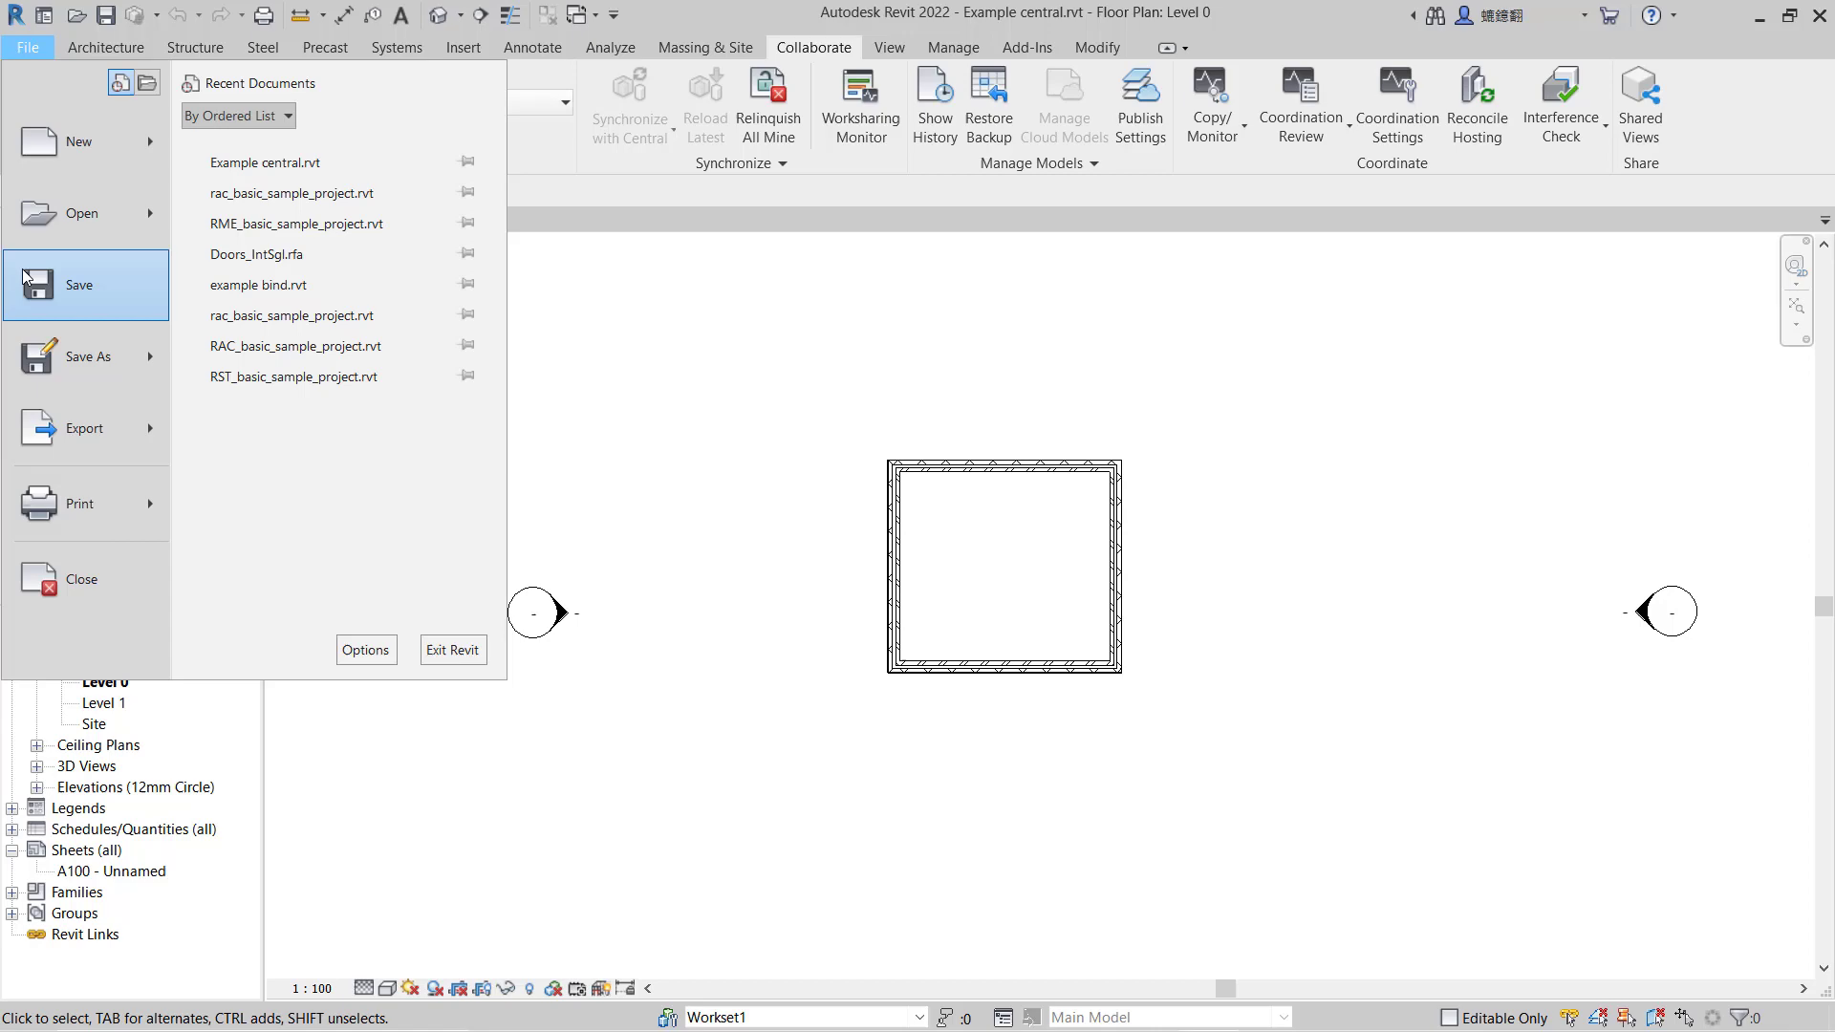
- Save Example central as the central model and close it
click(79, 285)
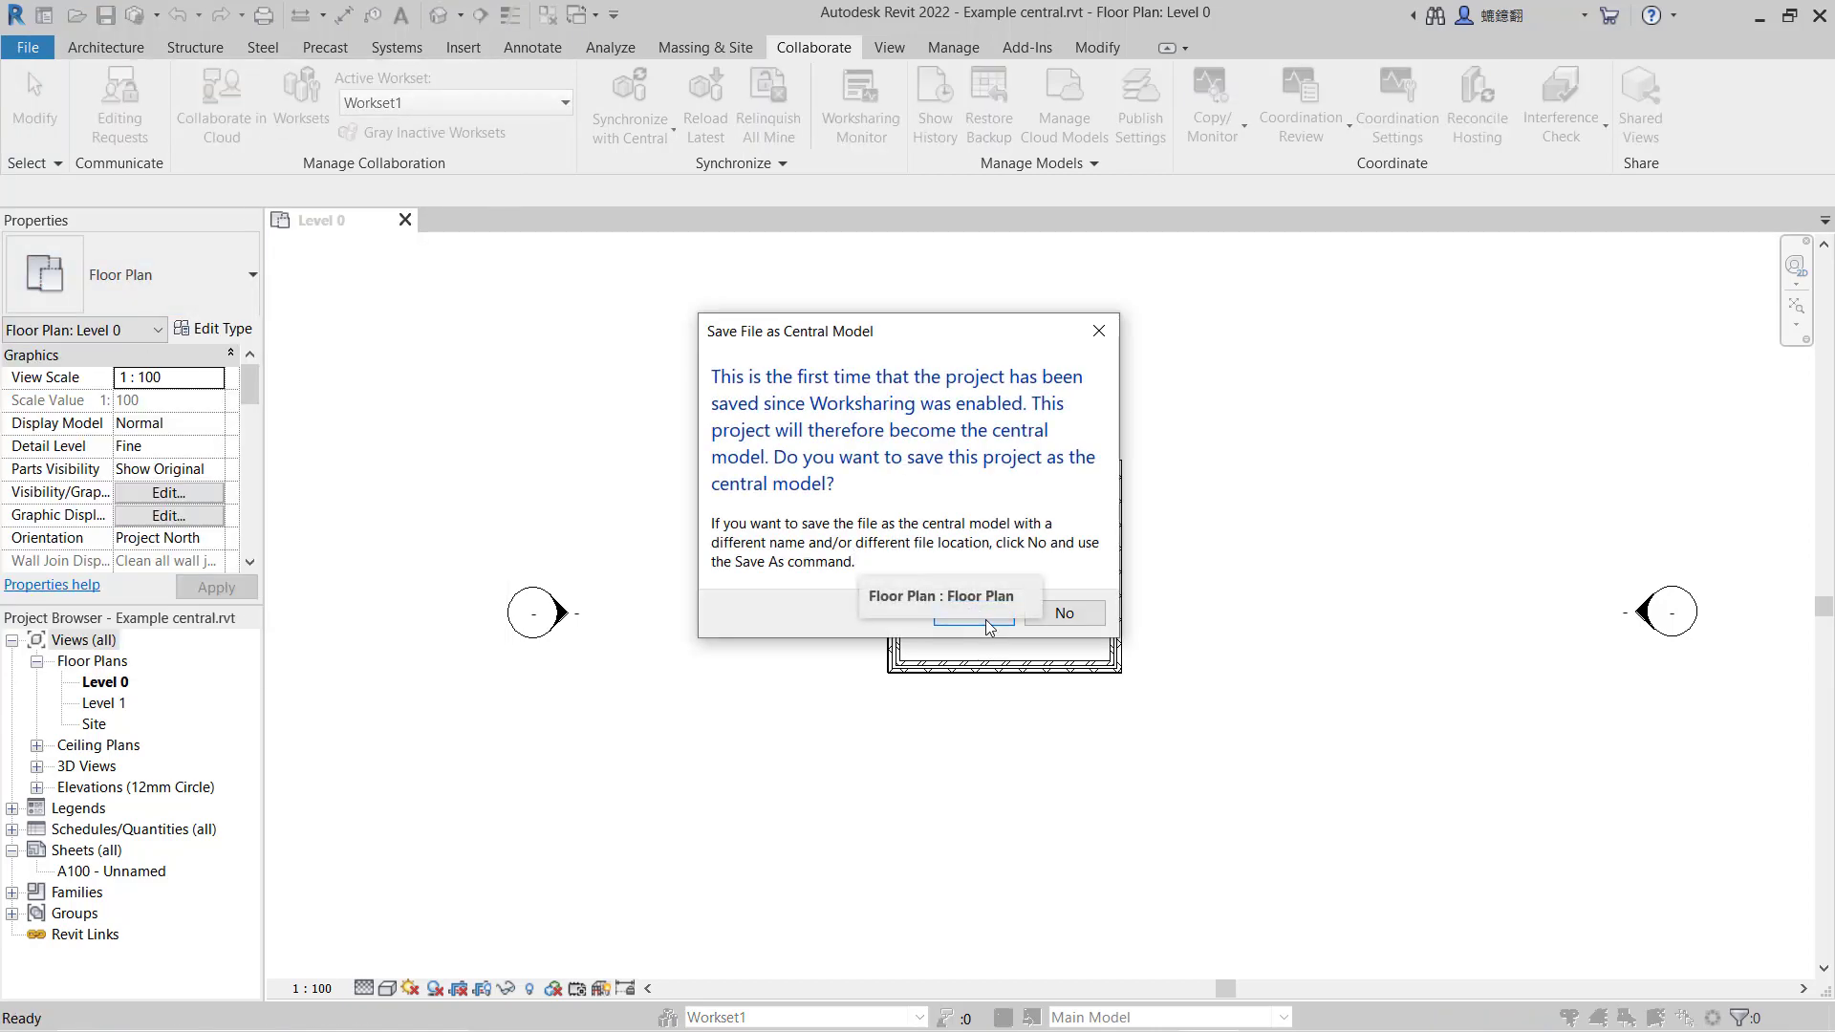
click(948, 614)
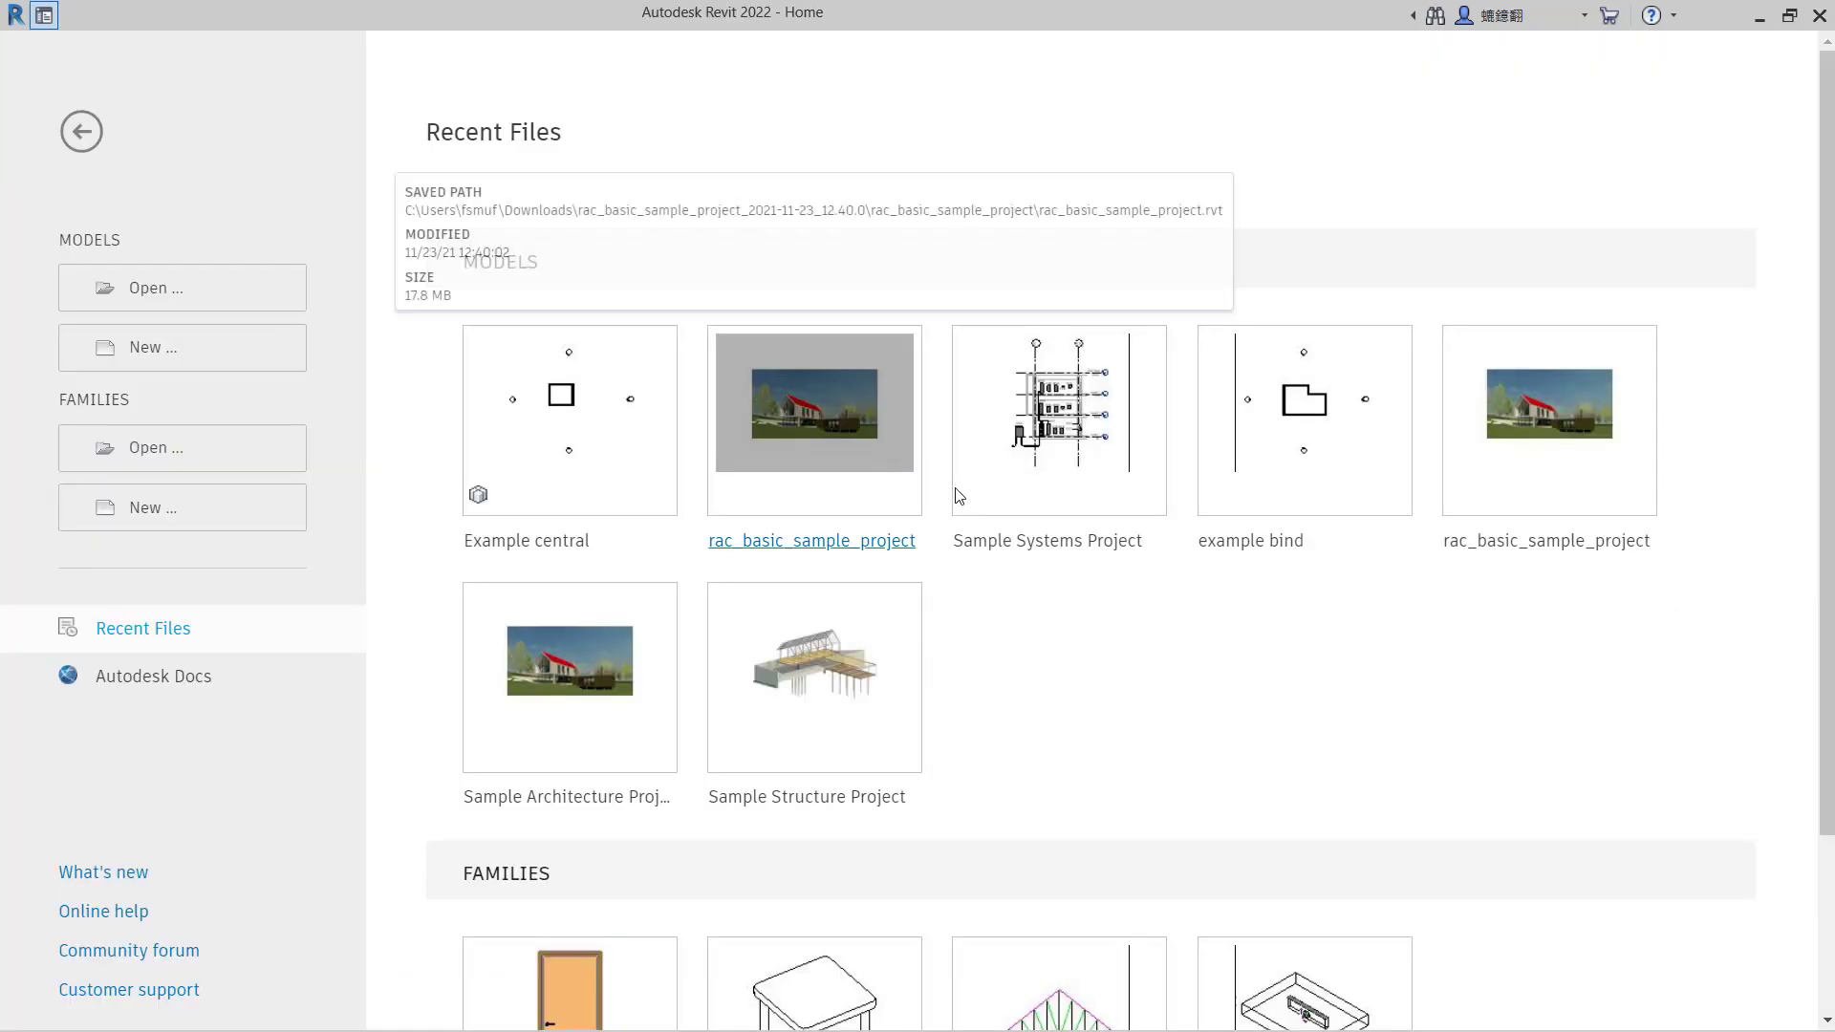
click(153, 287)
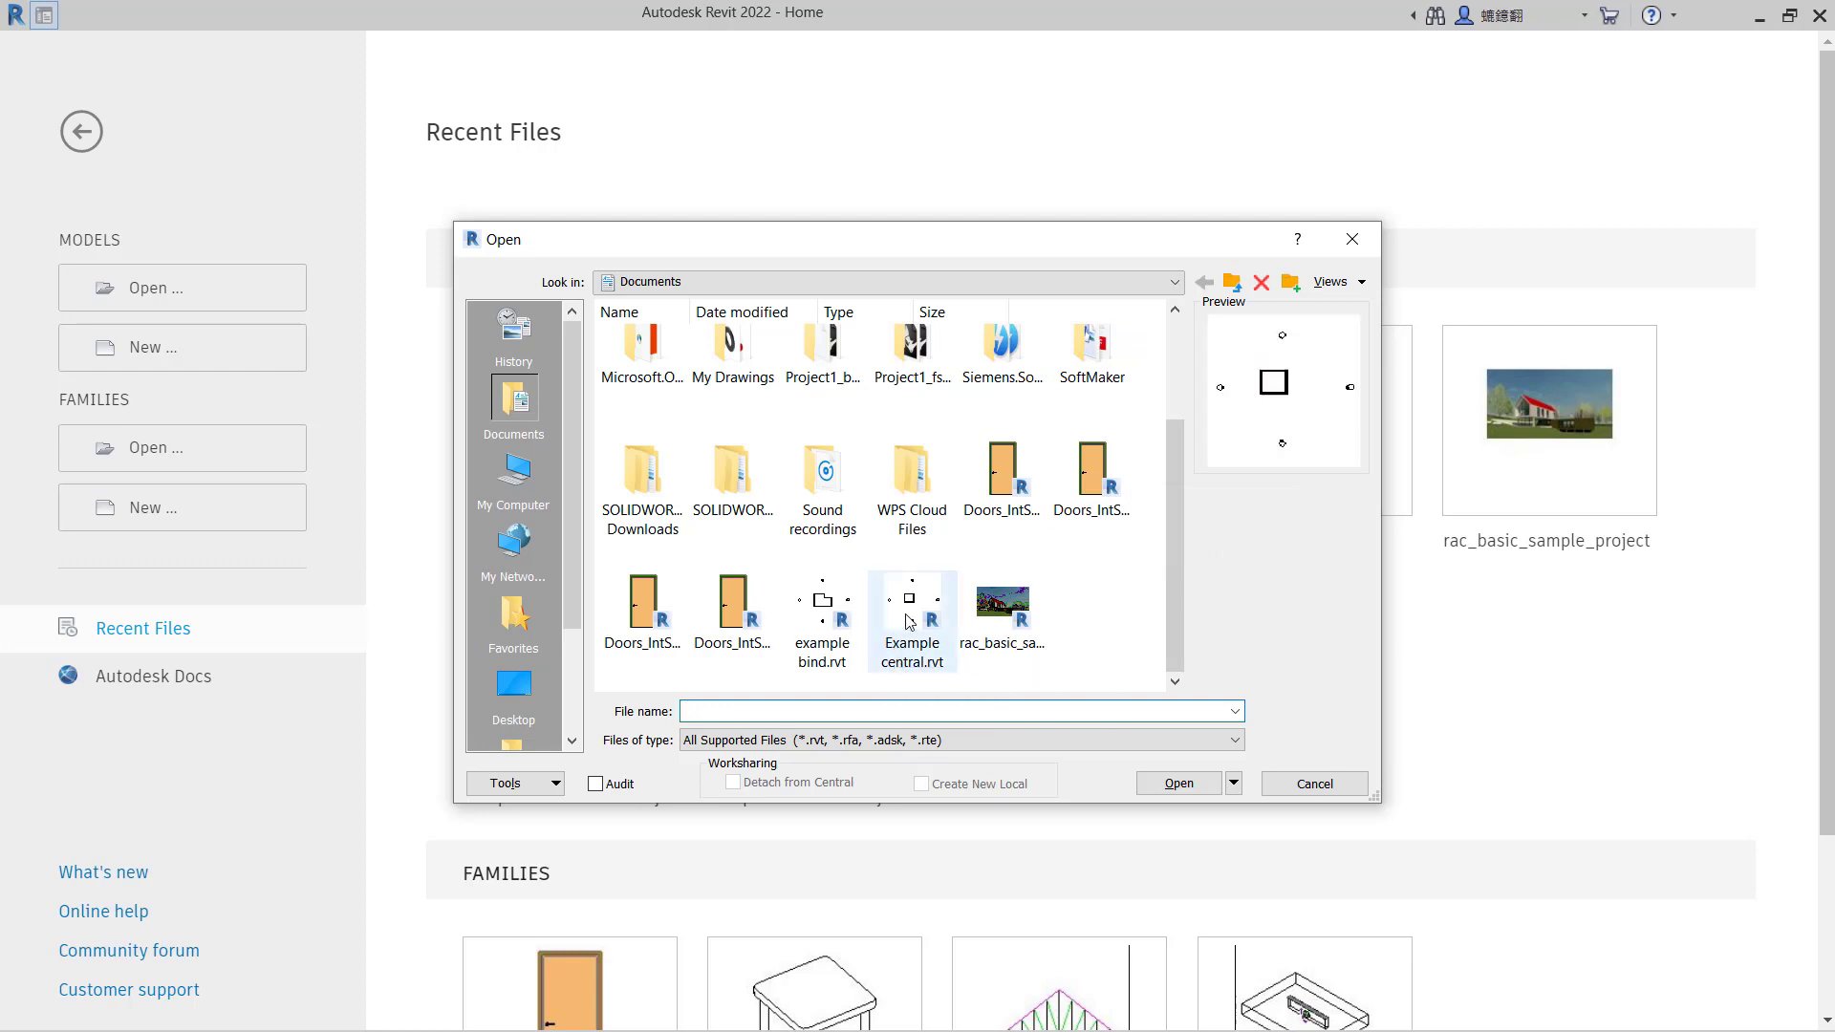
- Open Example central.rvt detached from central, preserving worksets, as Example central_detached
click(912, 620)
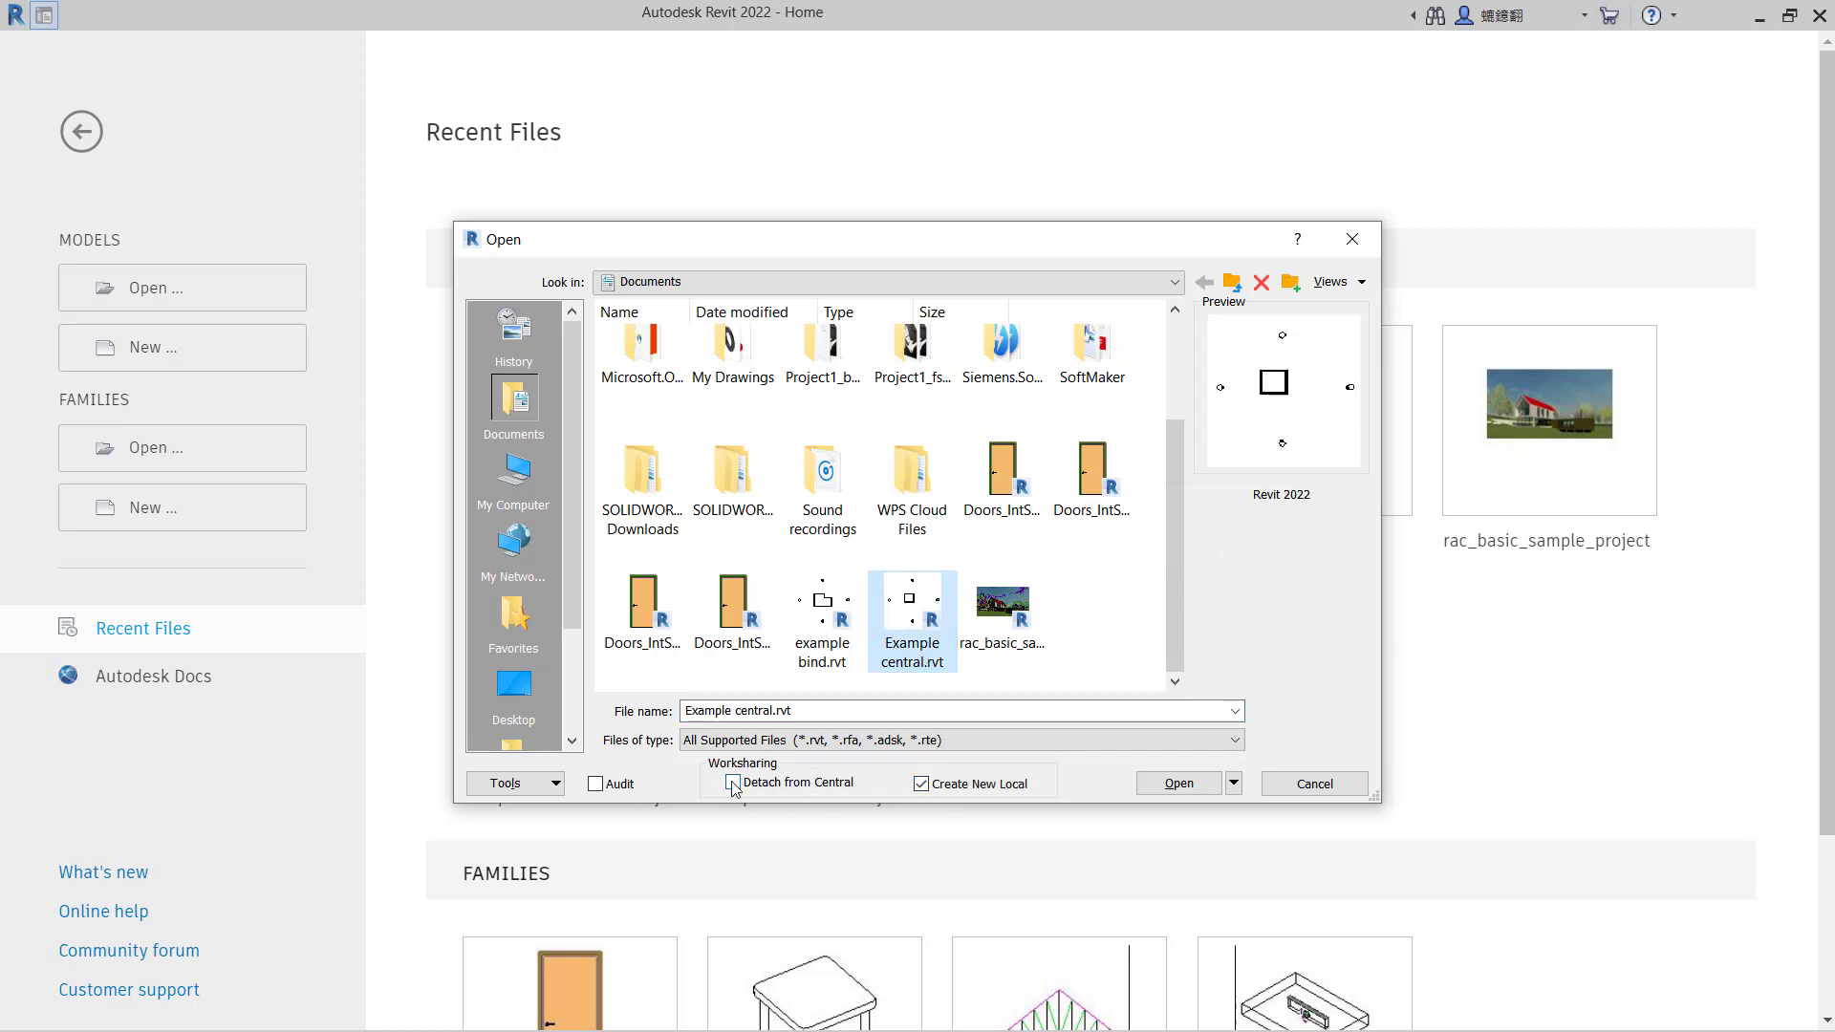
click(730, 782)
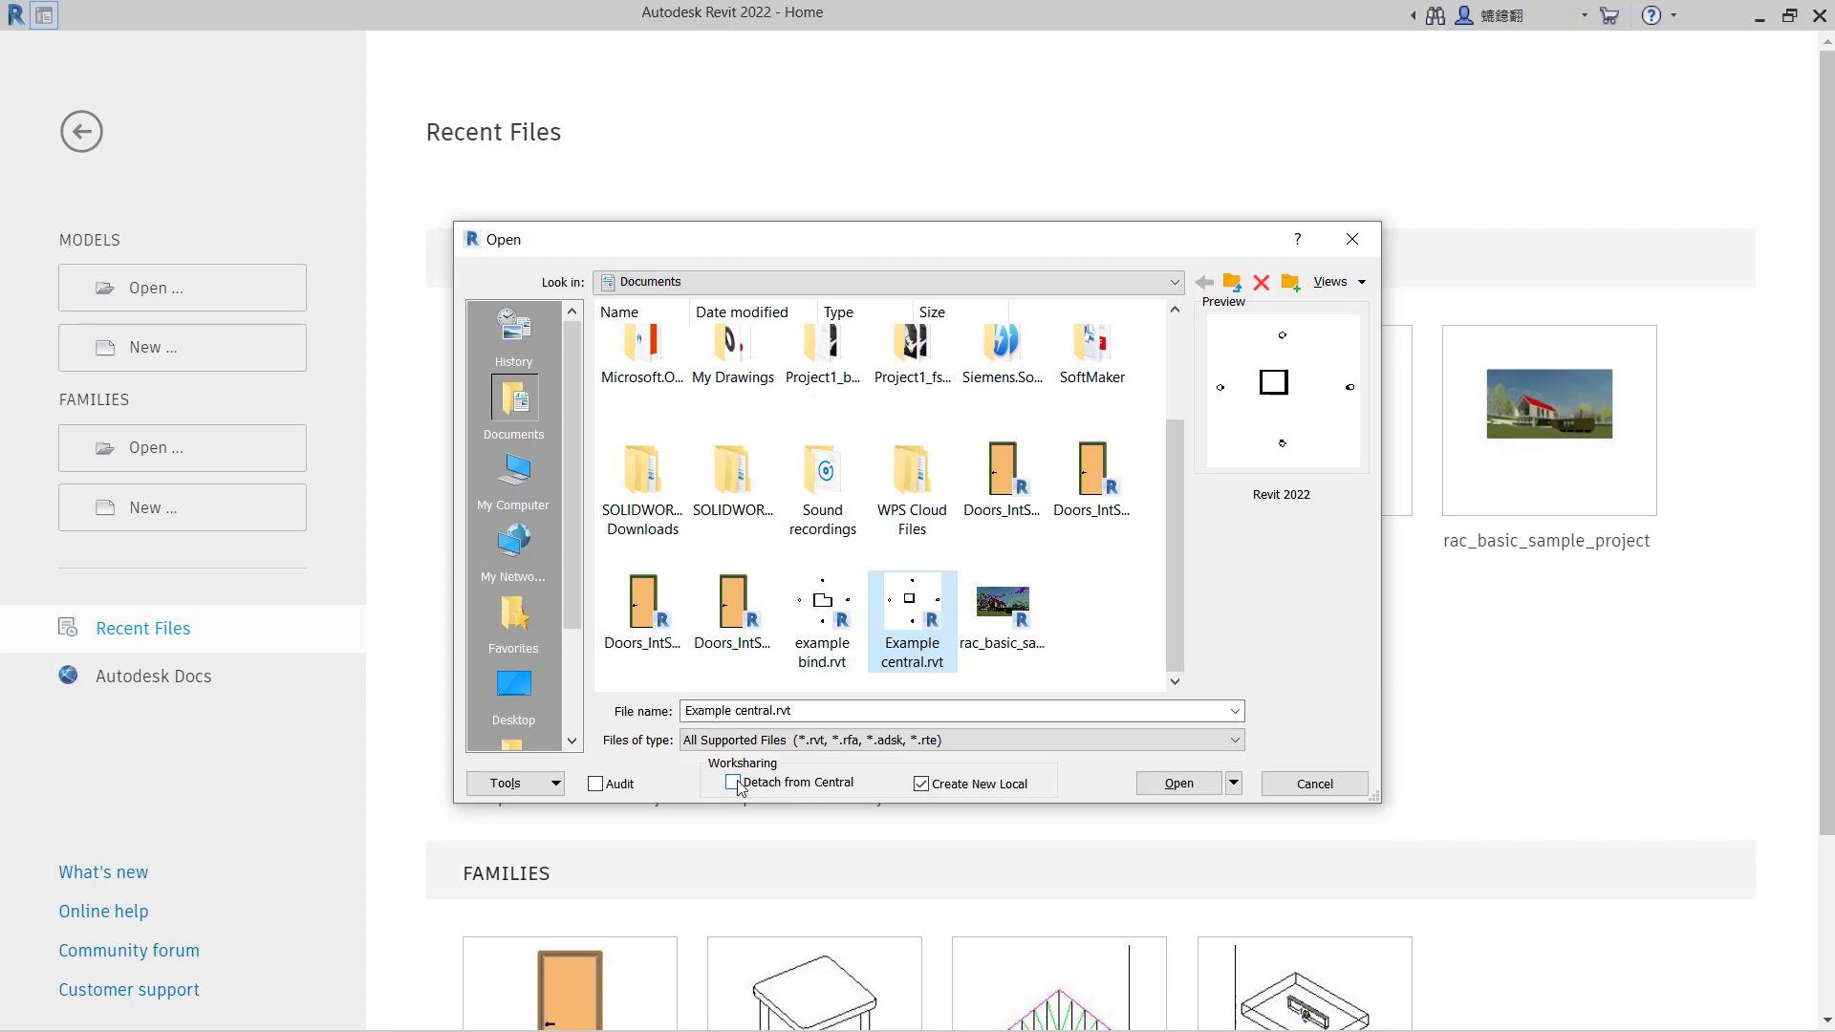
click(733, 782)
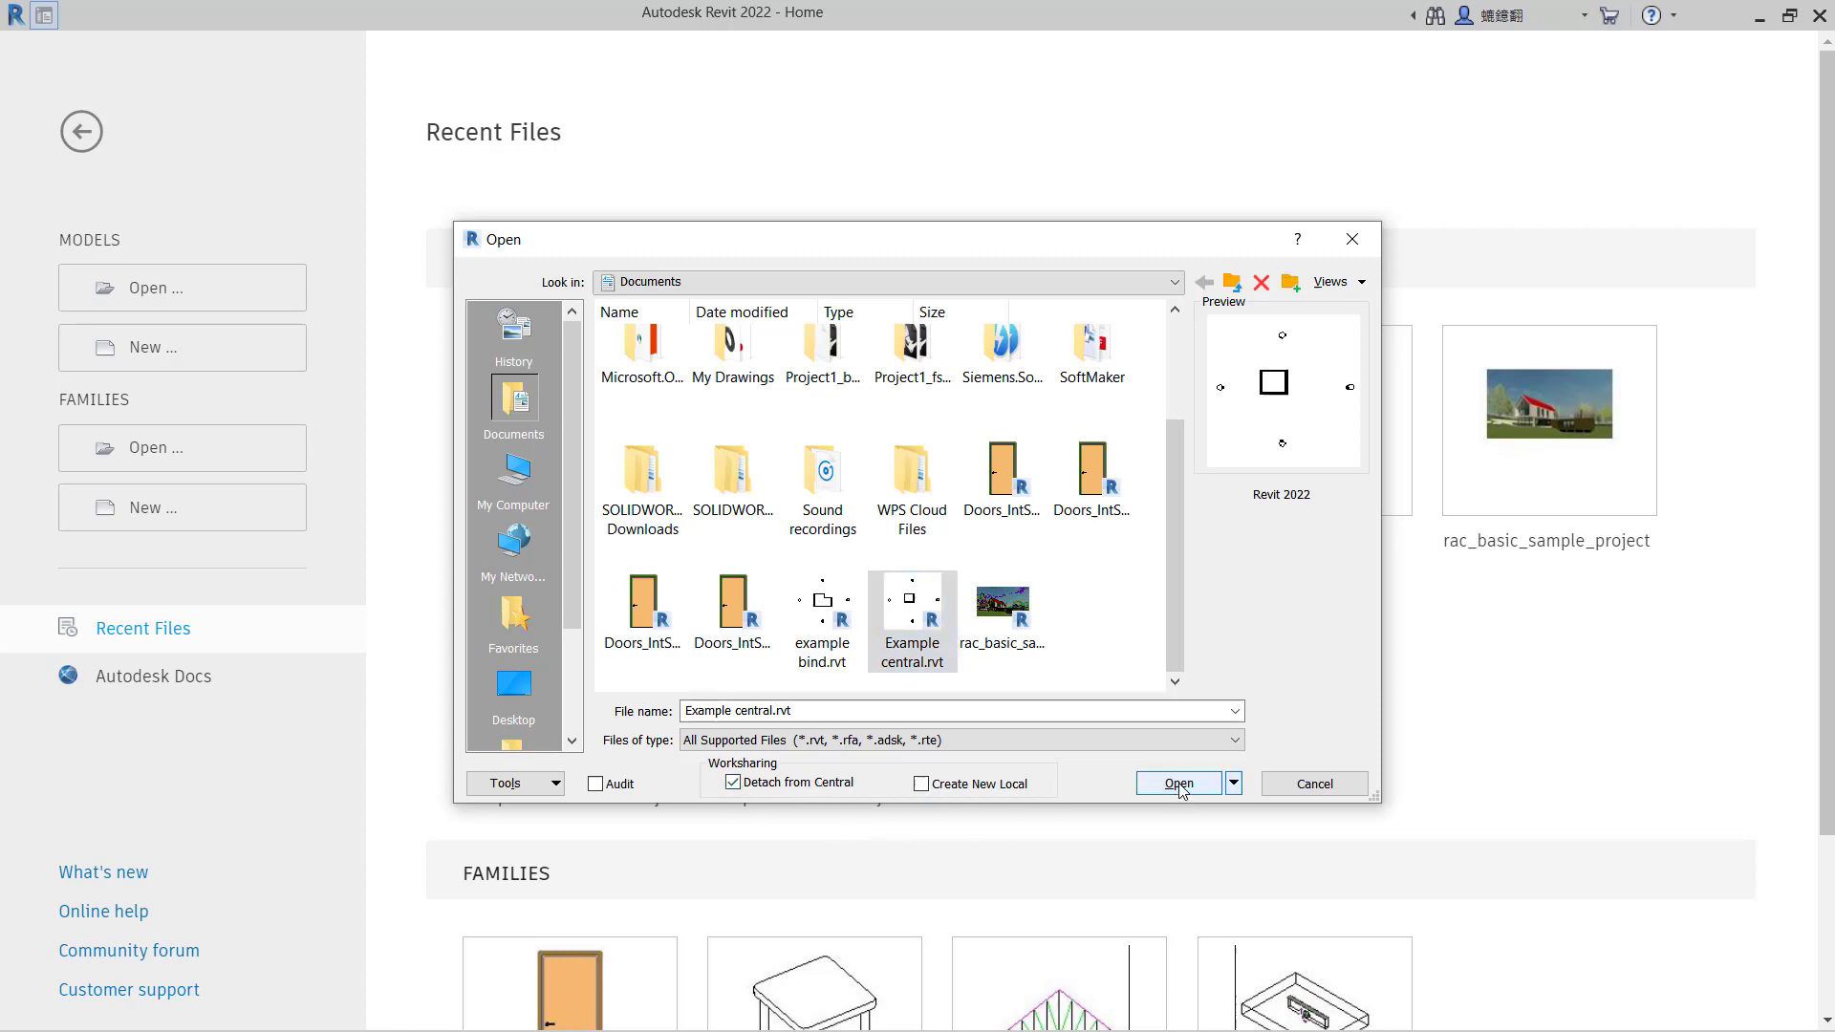
click(1179, 783)
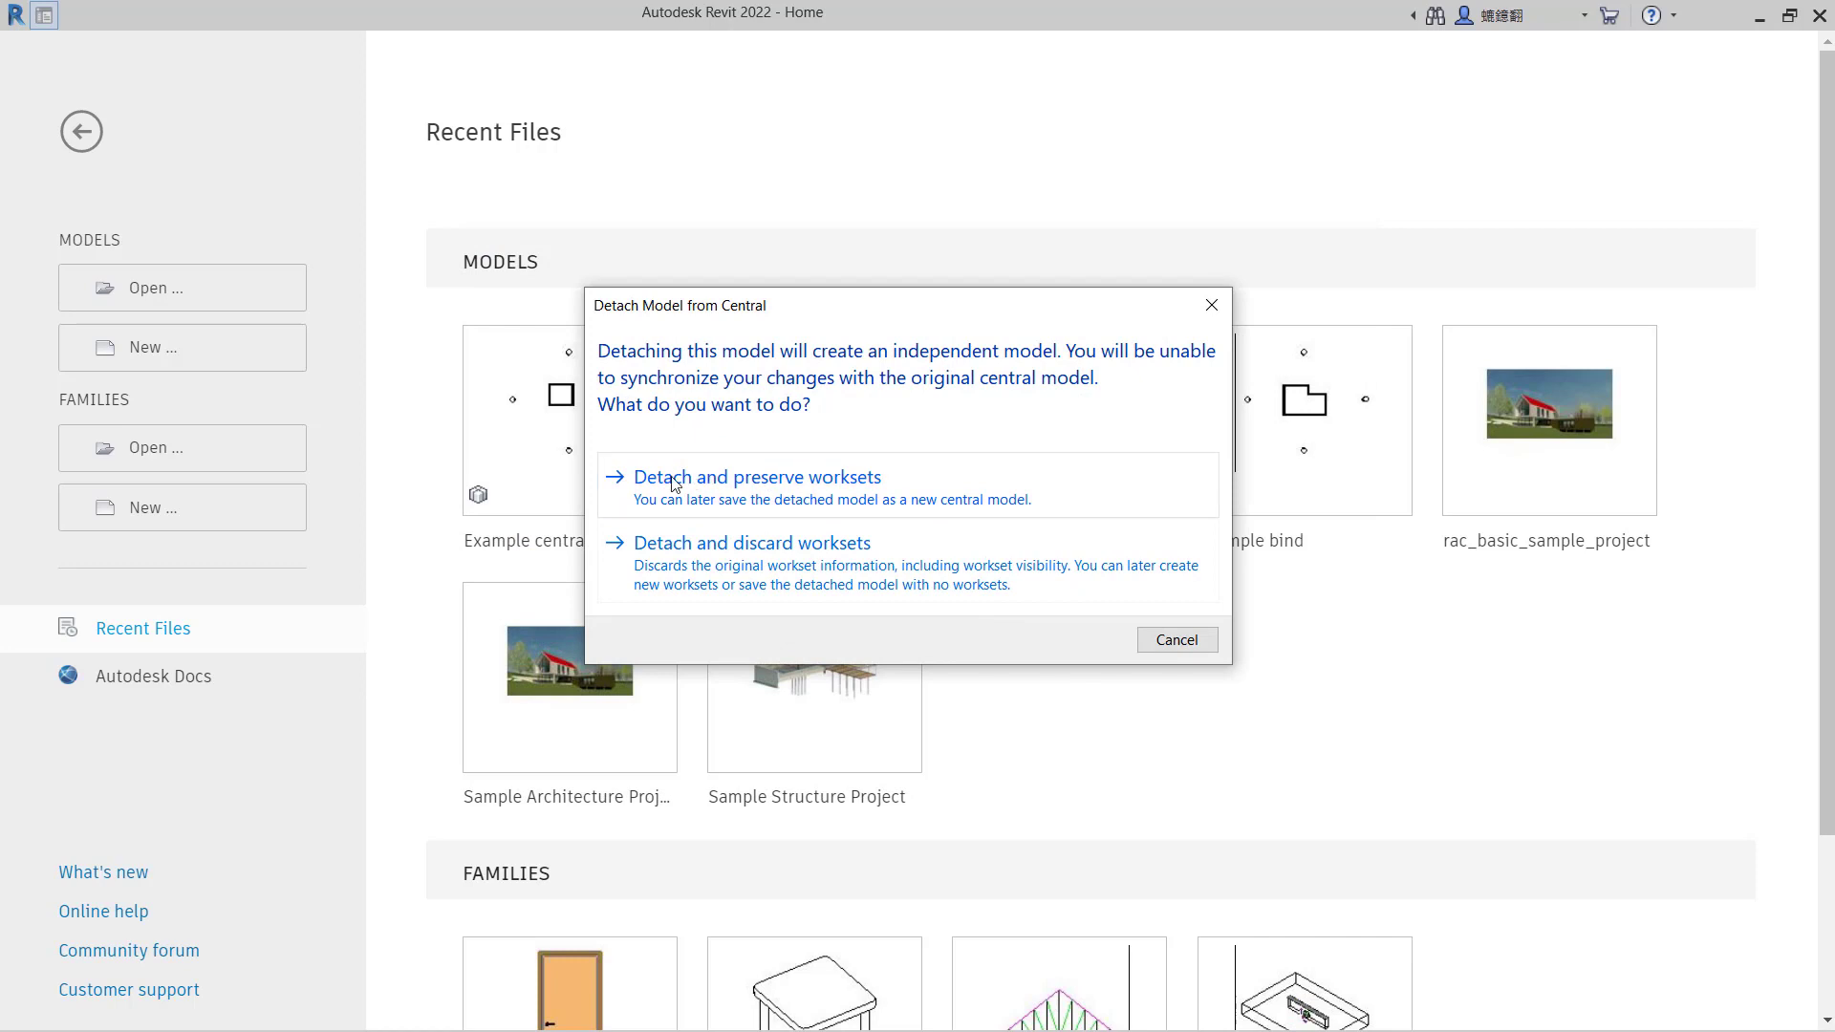
mouse_move(761, 501)
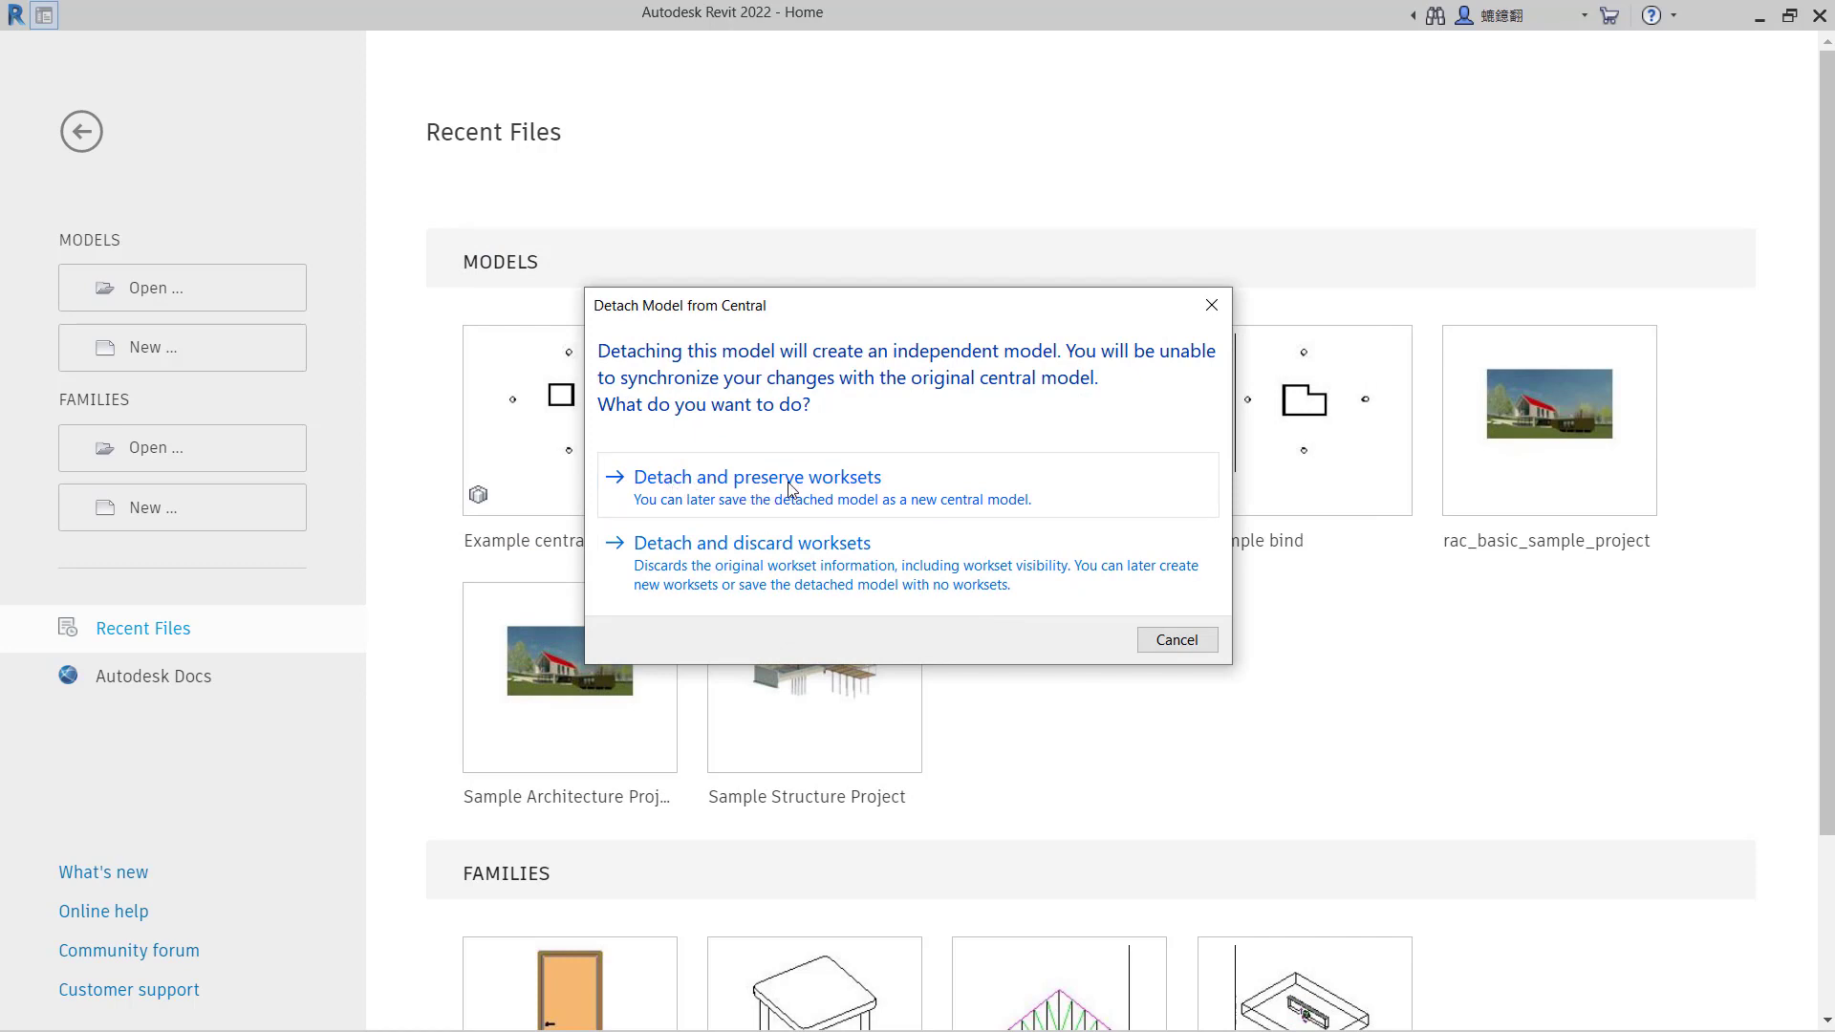
click(757, 476)
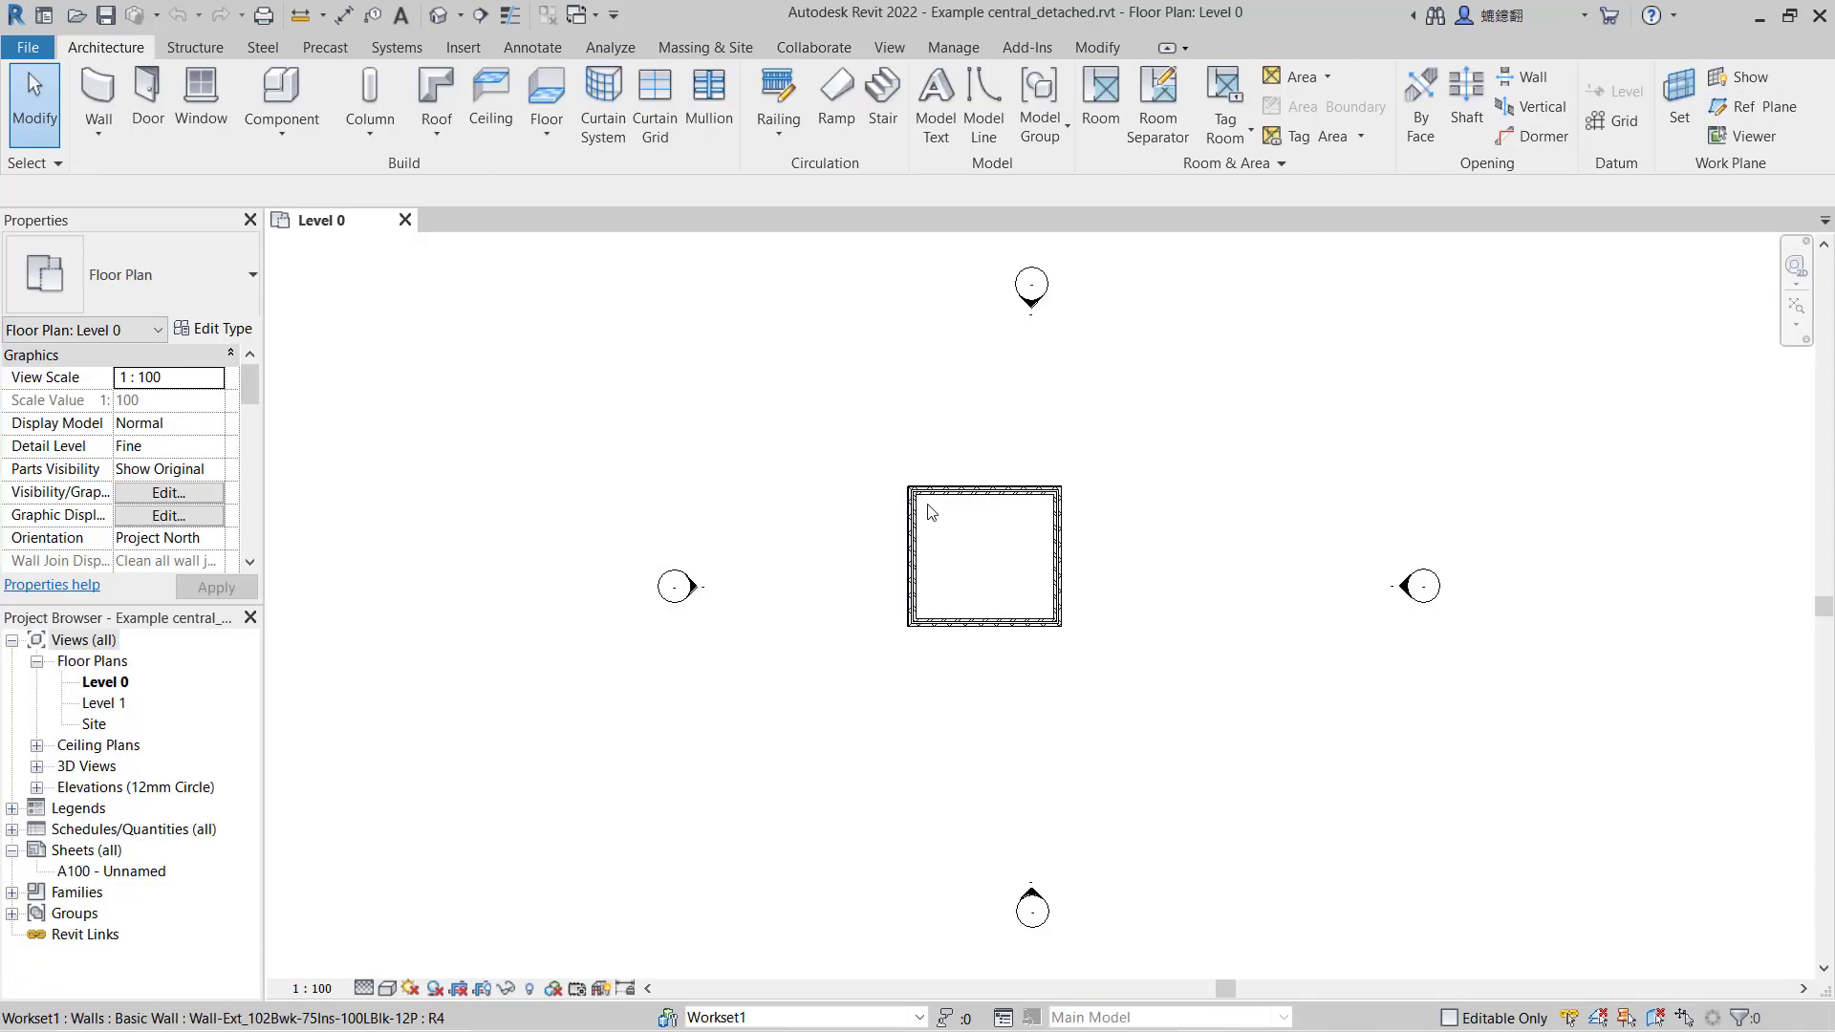
mouse_move(979, 574)
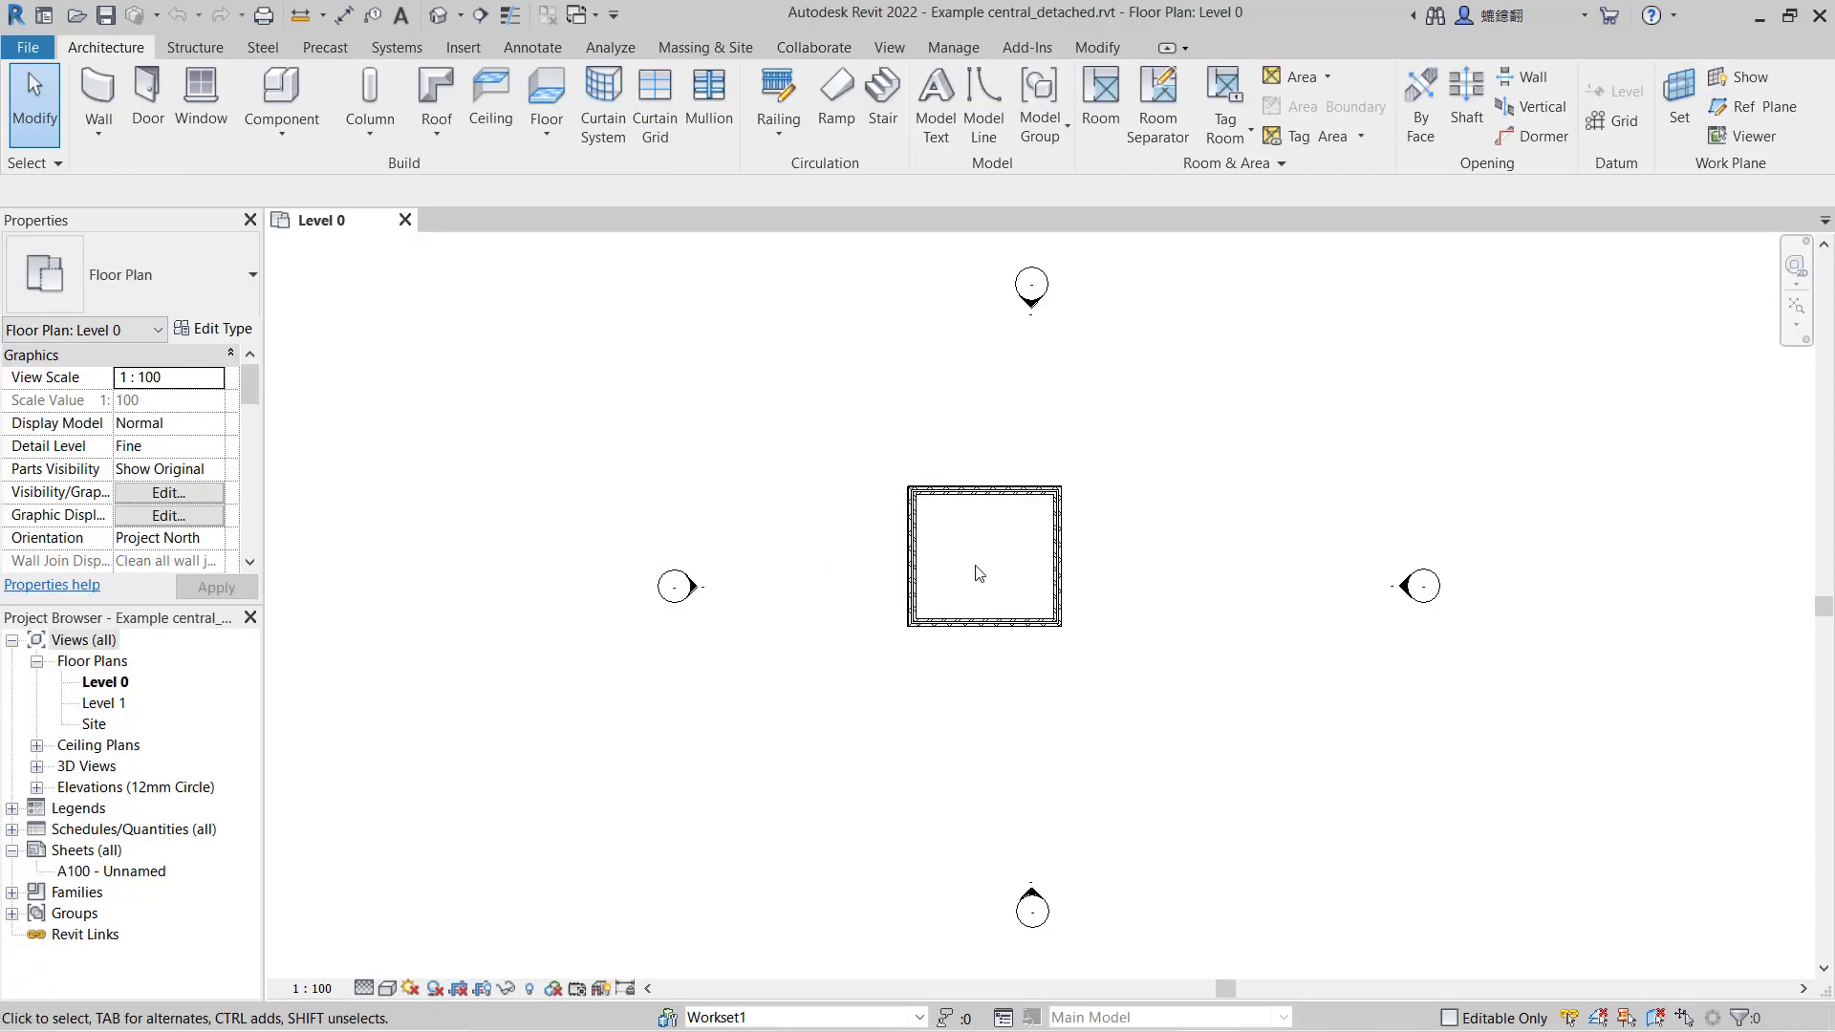